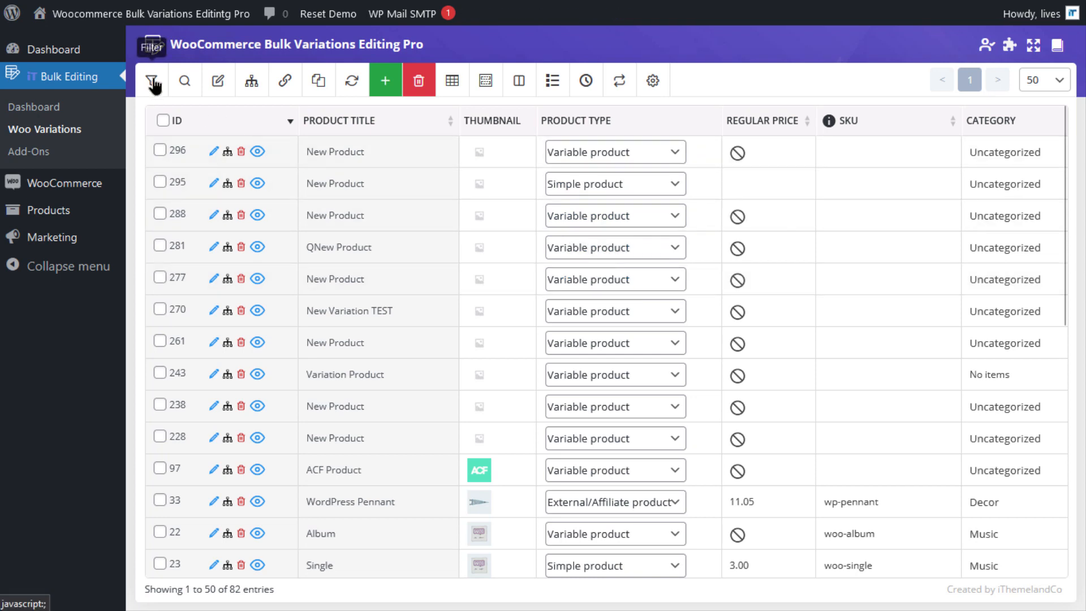
Filter by Product categories Clothing and Hoodies with OR matching, then move to product type criteria
click(153, 80)
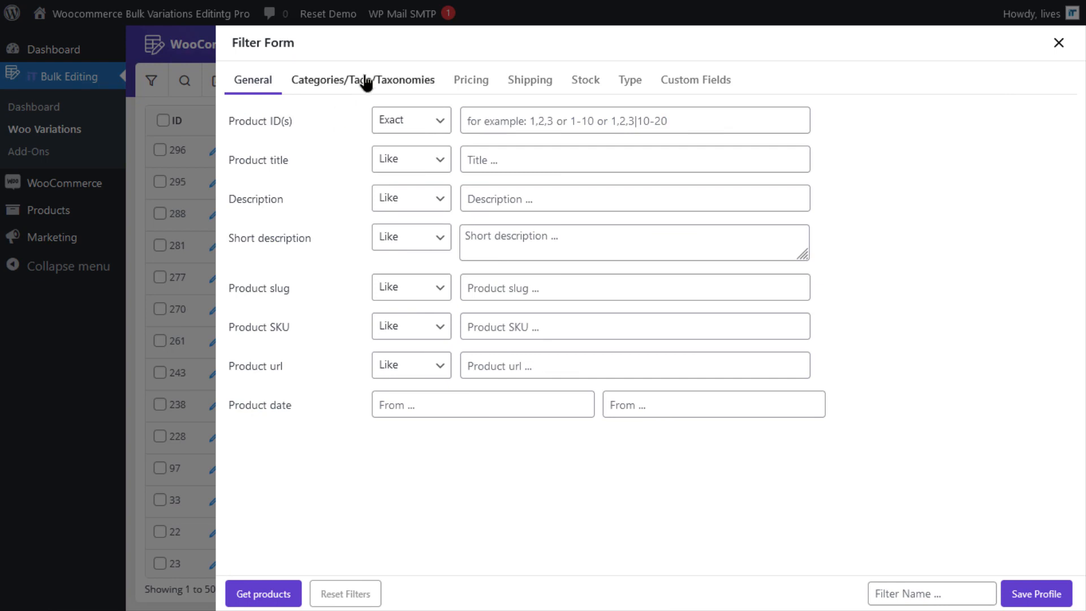
click(362, 79)
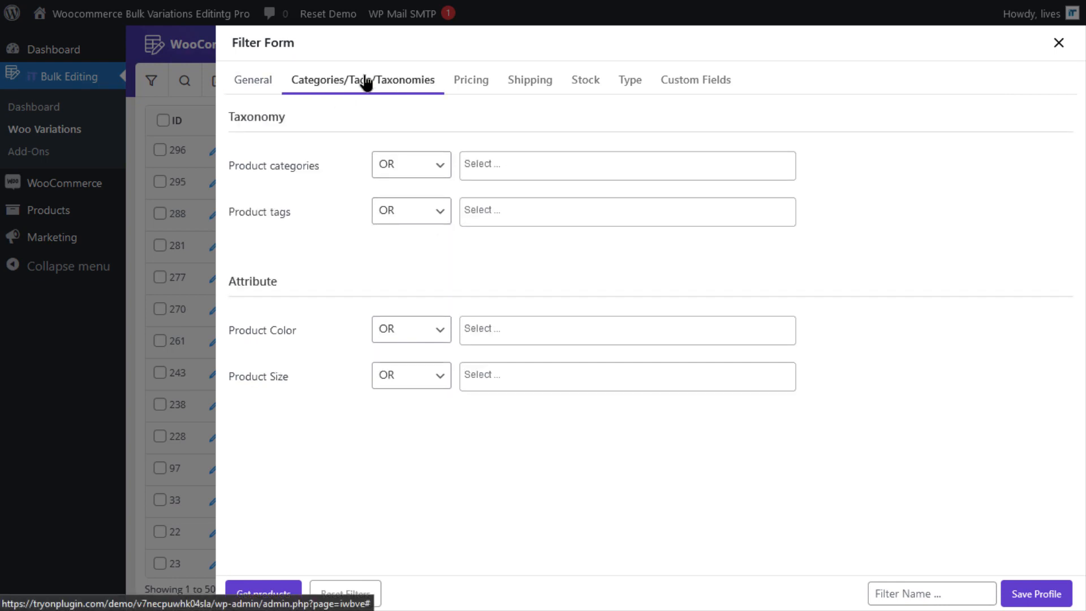
mouse_move(326, 178)
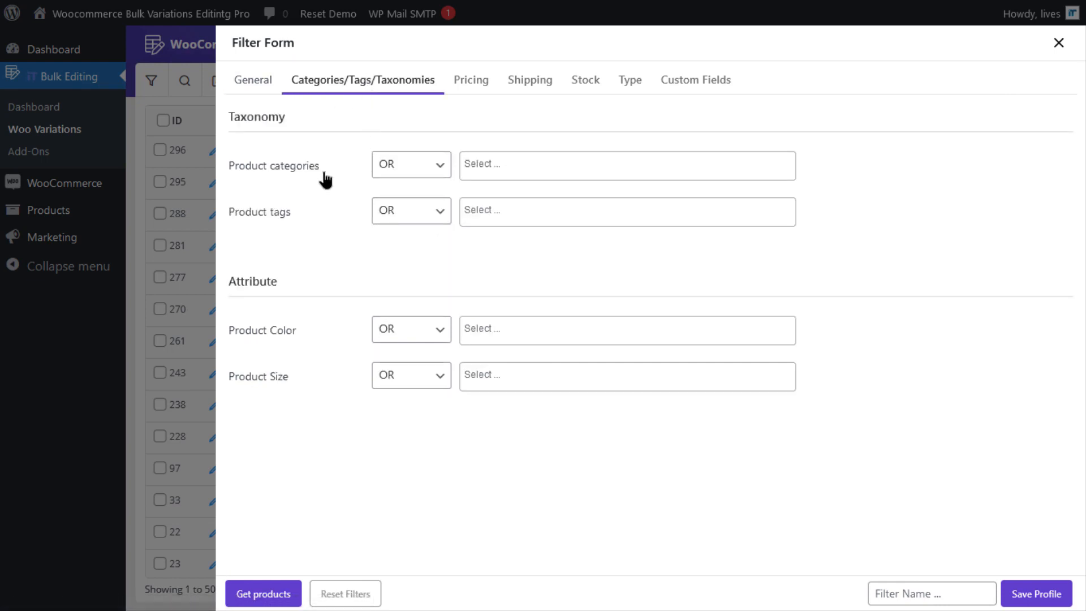
click(410, 164)
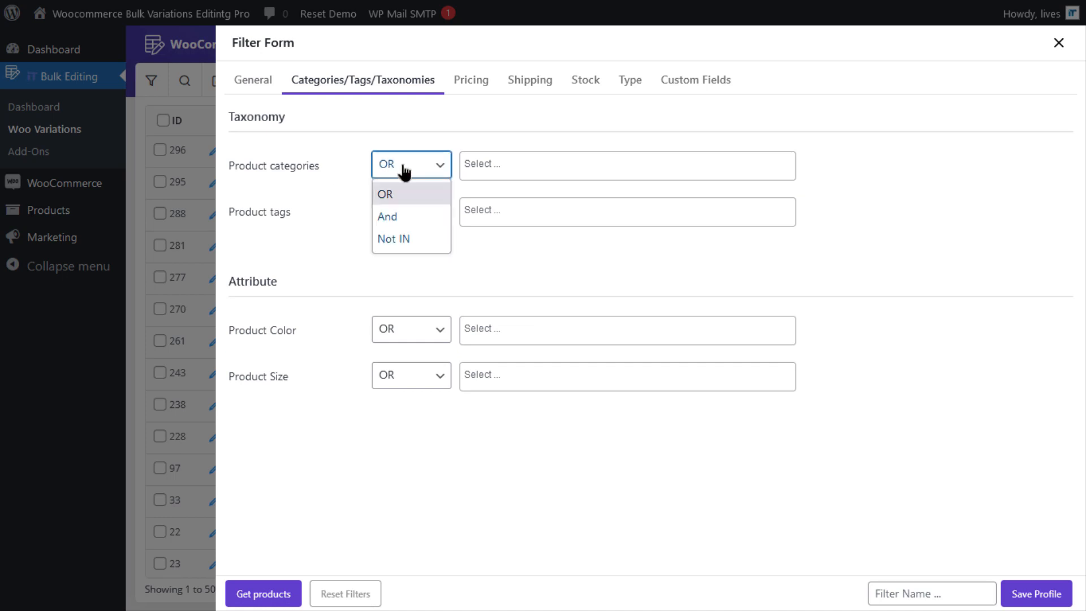
click(385, 193)
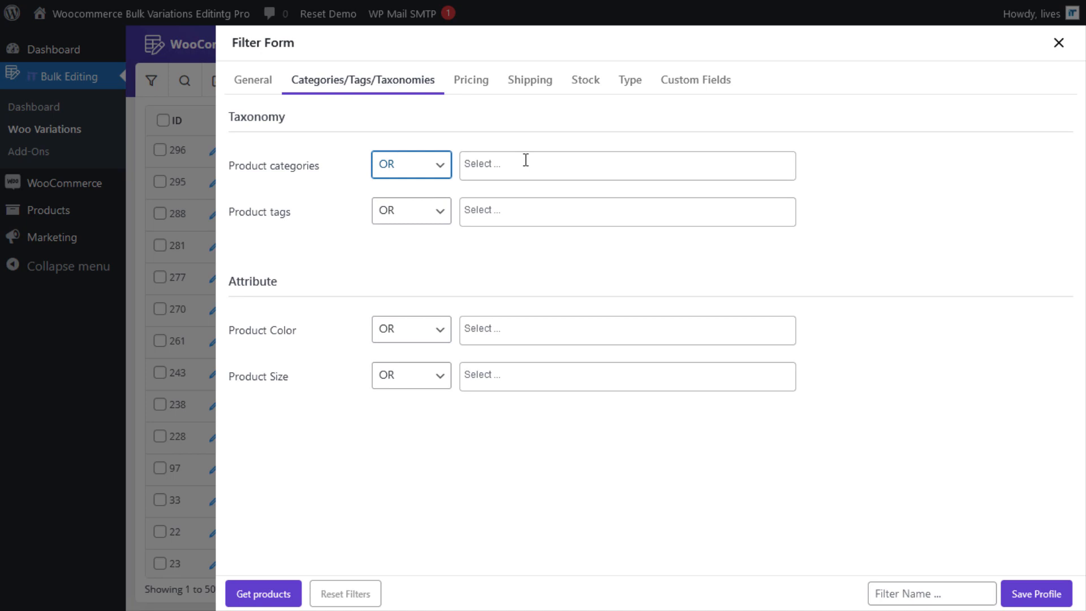
click(626, 166)
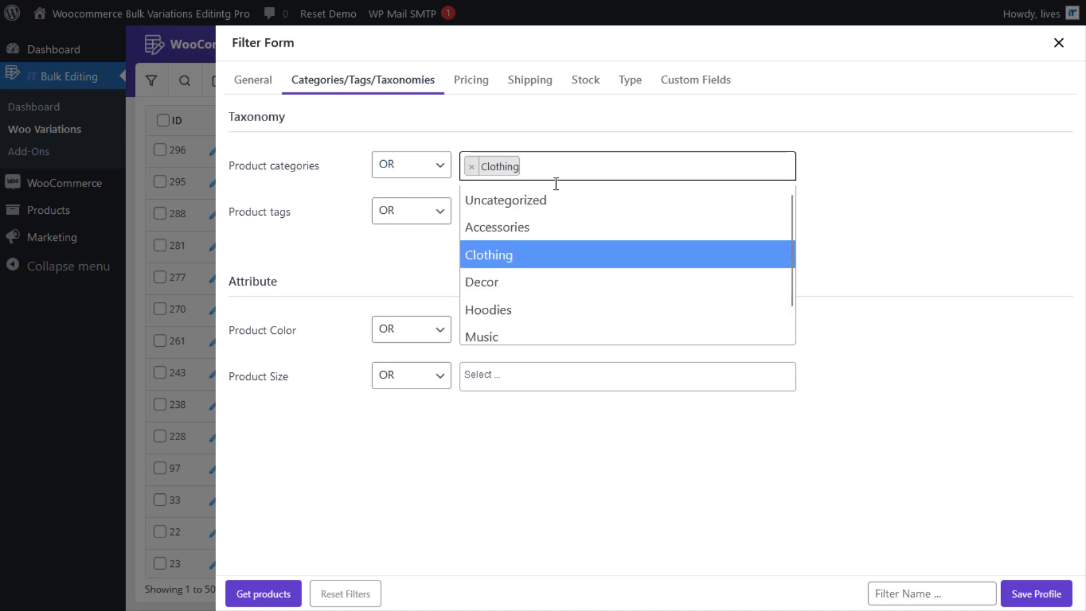
click(488, 310)
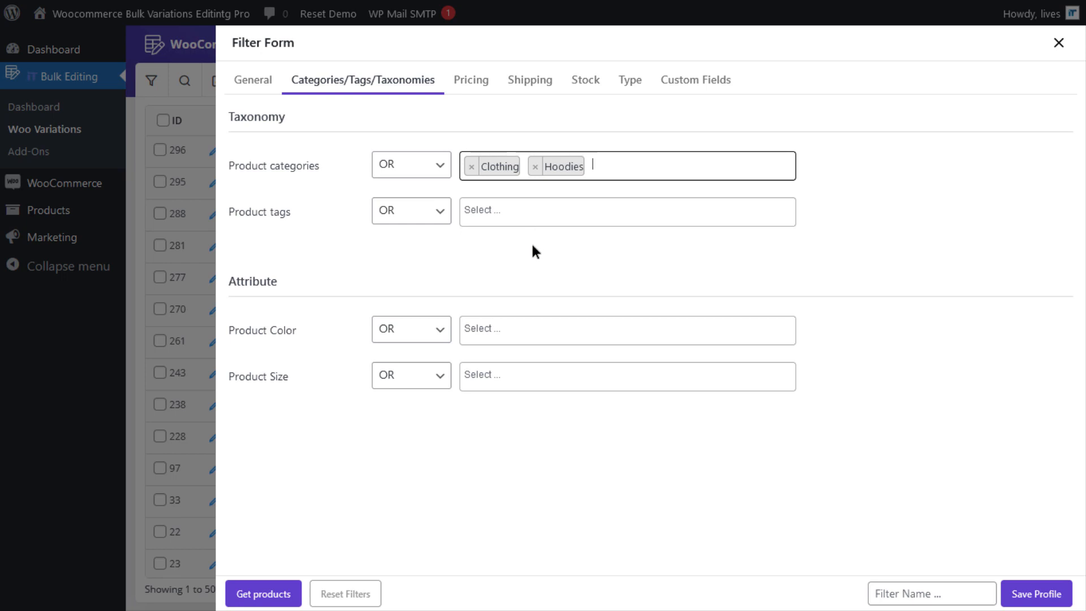
mouse_move(593, 88)
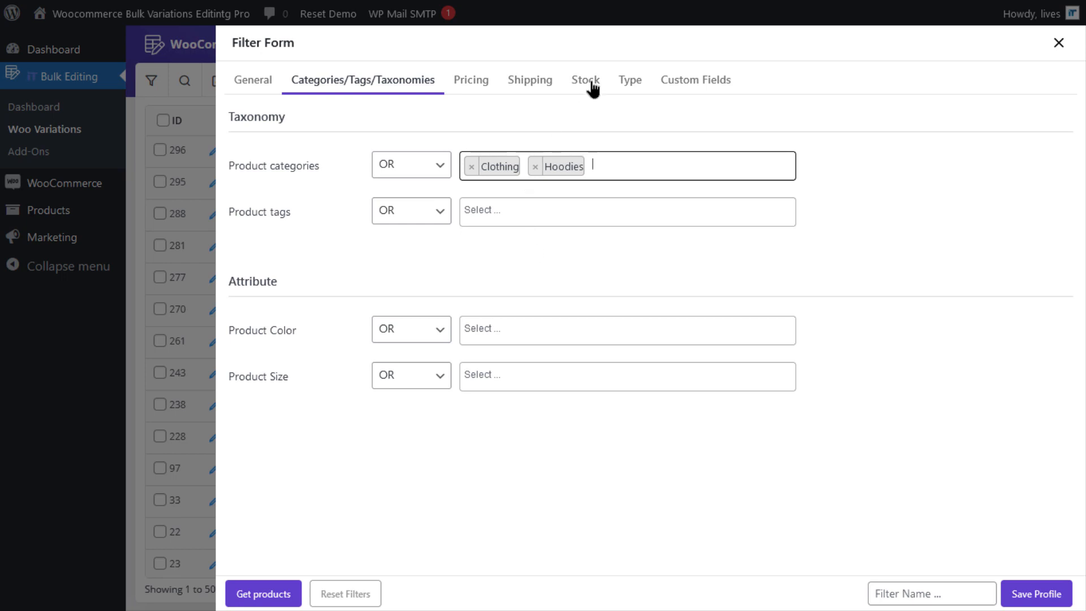
mouse_move(629, 81)
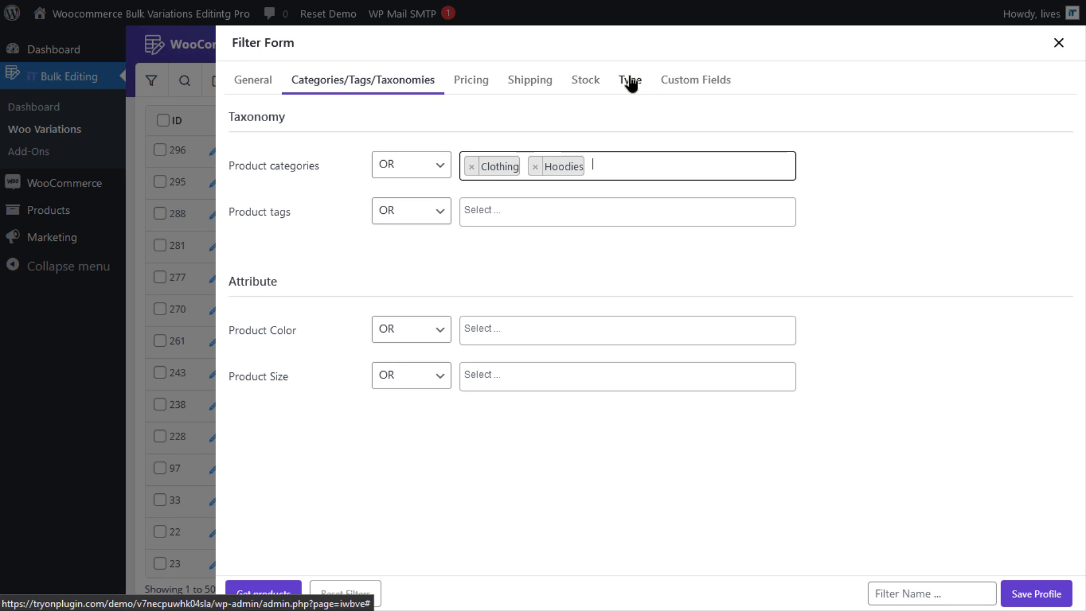
click(630, 79)
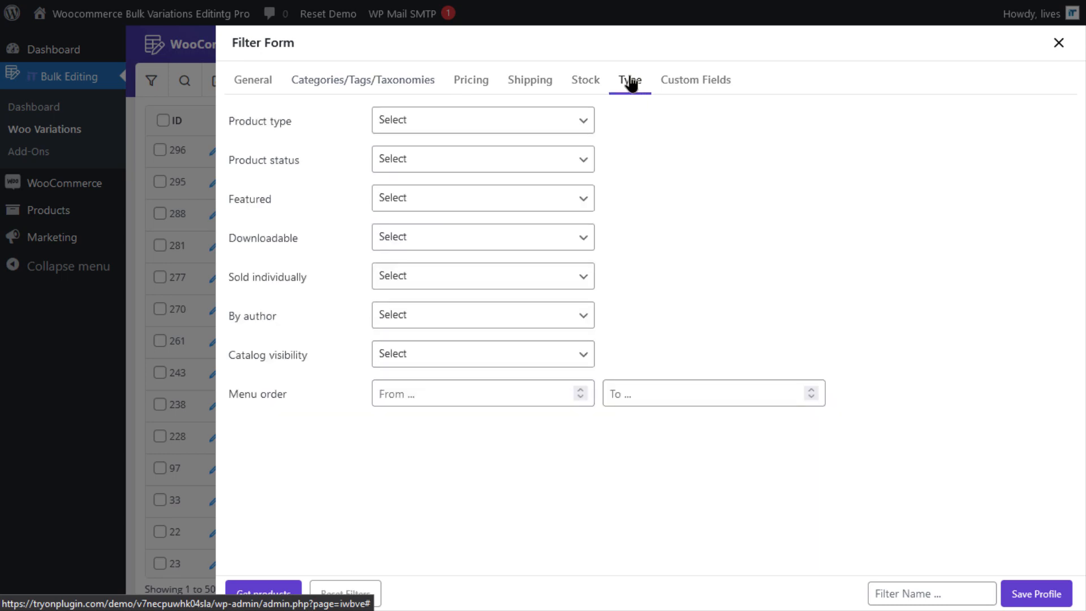
Choose Simple product as the type and fetch the matching products
click(482, 120)
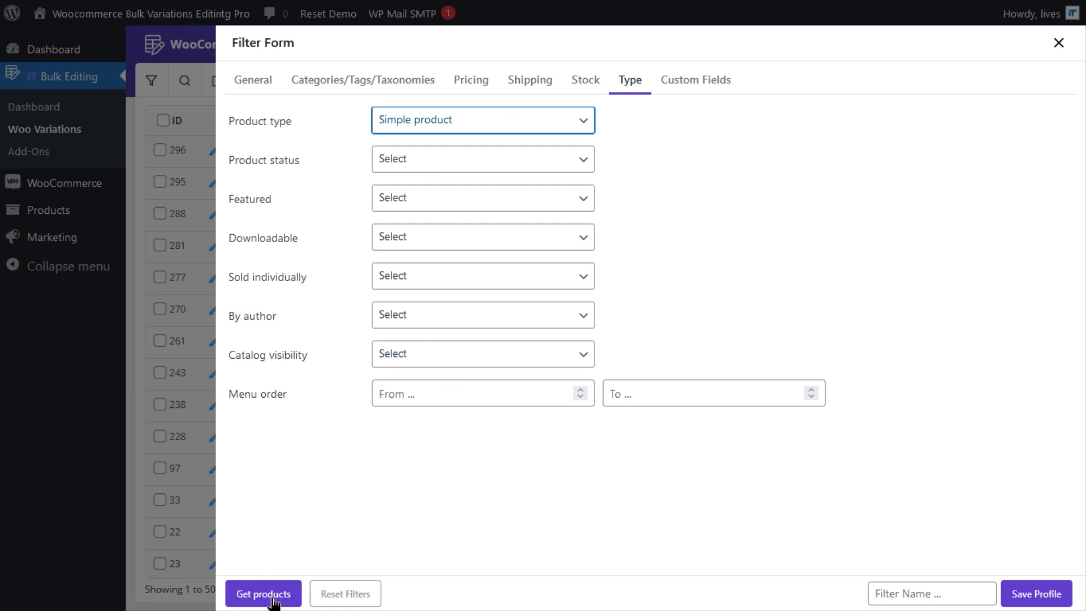
click(263, 594)
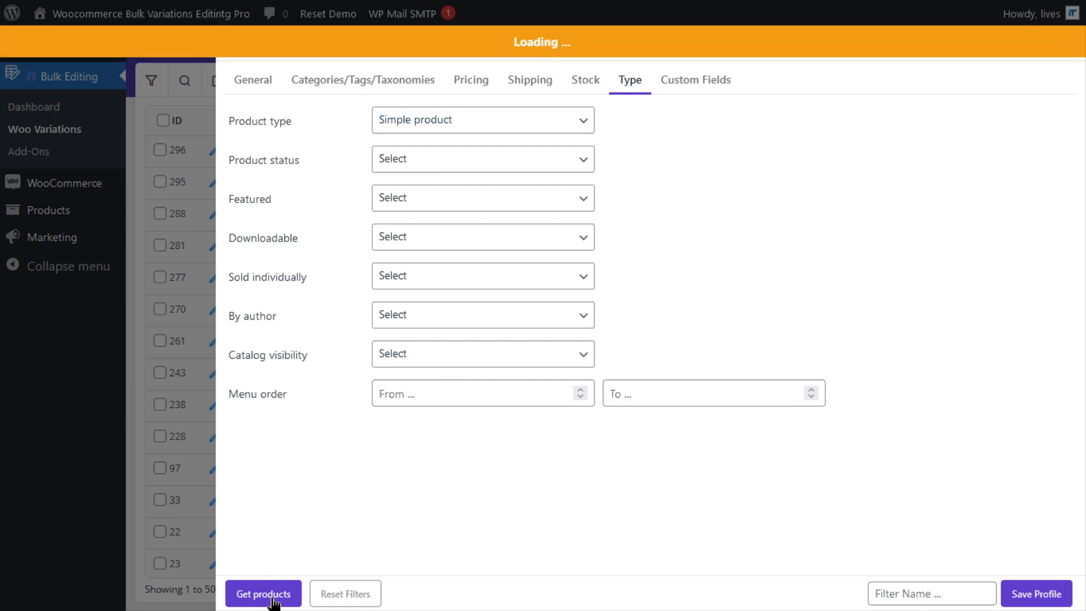
click(264, 594)
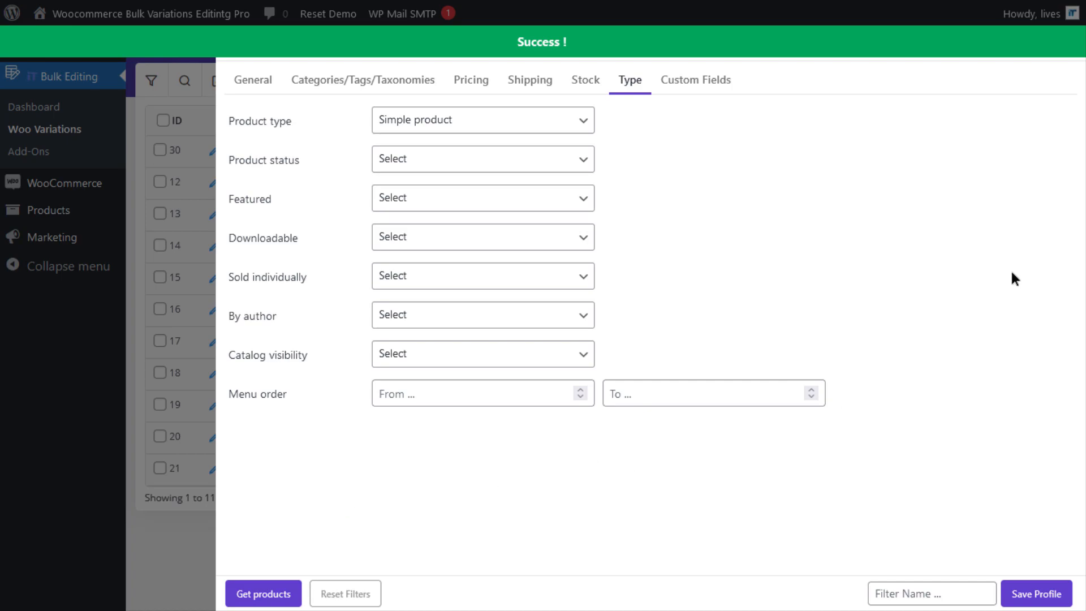
Dismiss the filter form, check the T-Shirt row and bring up the variation options
click(262, 594)
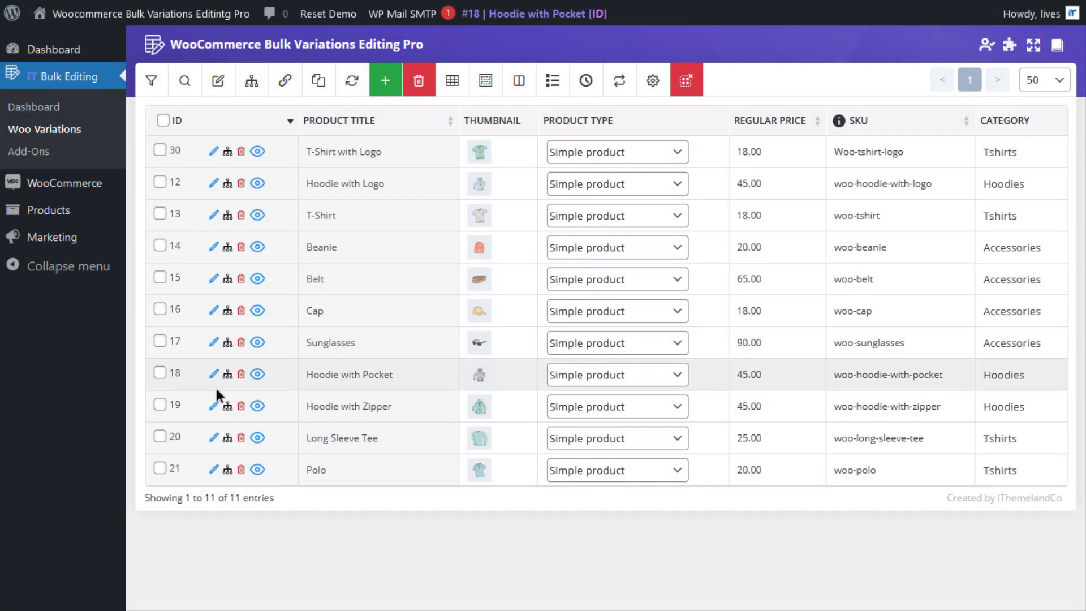
mouse_move(638, 544)
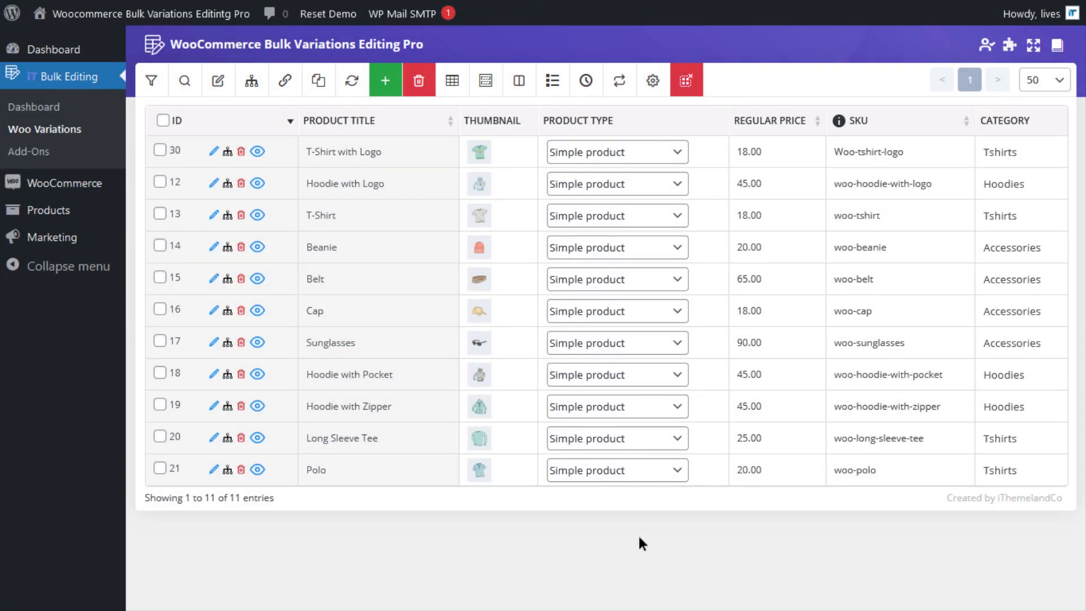
mouse_move(372, 545)
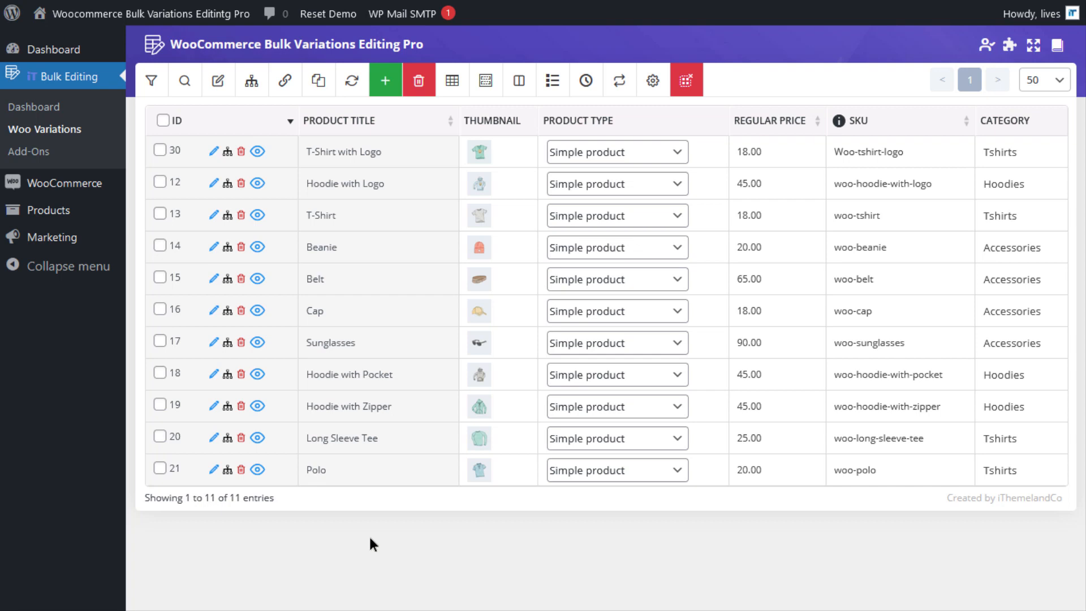
mouse_move(166, 482)
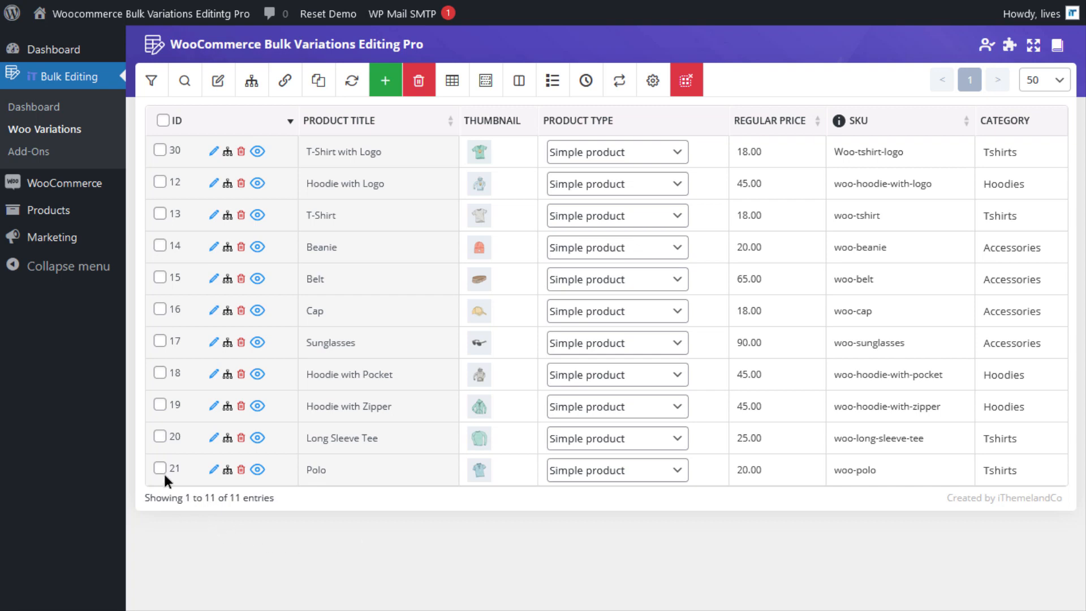
click(160, 215)
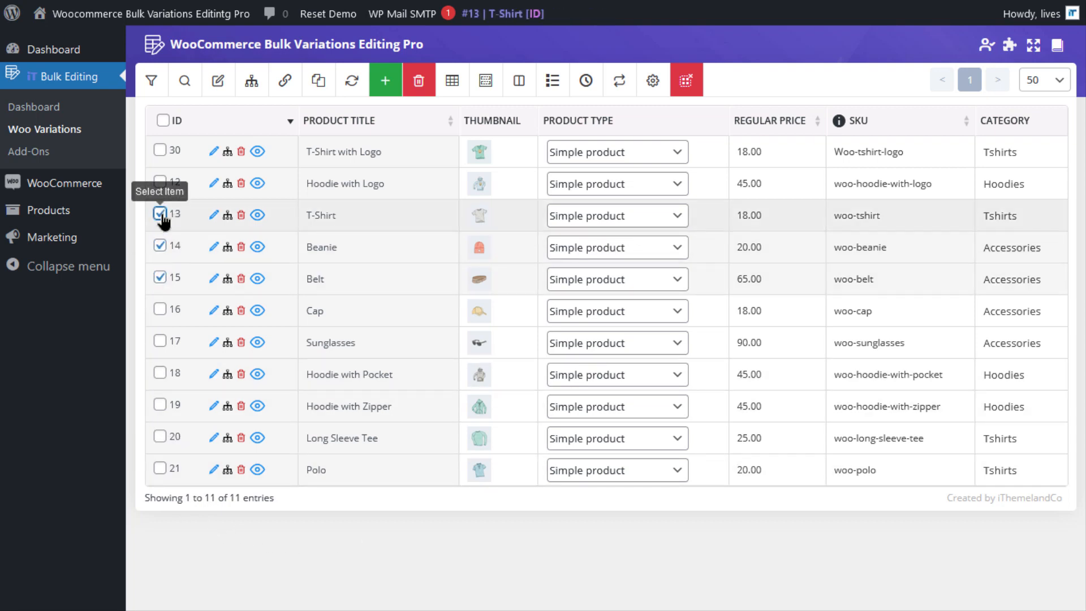
click(252, 80)
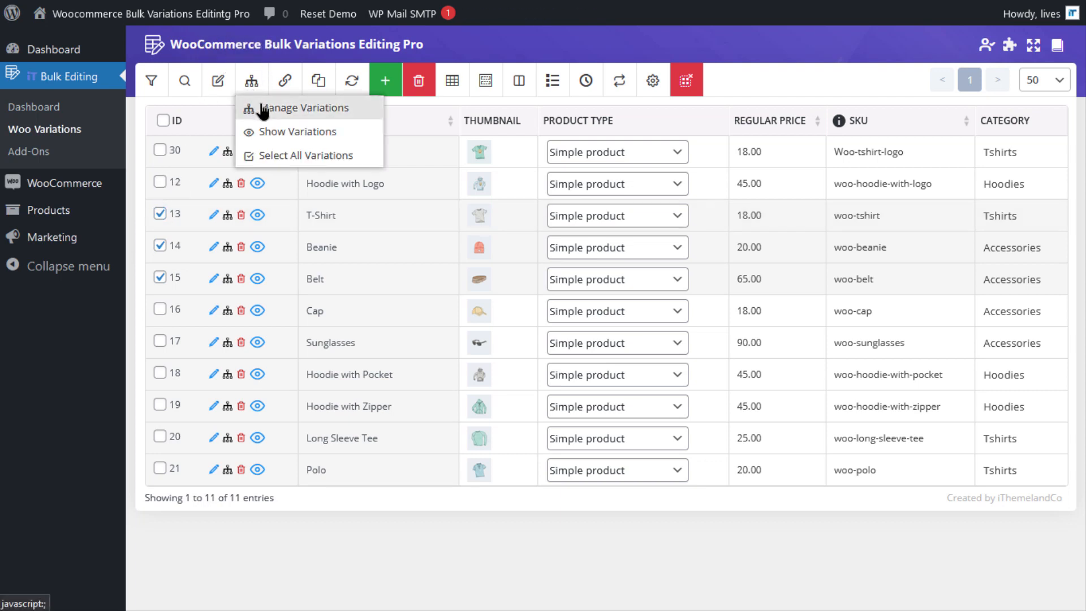
Launch Variations Bulk Edit for the checked products, landing on #13 T-Shirt with no variations
click(303, 107)
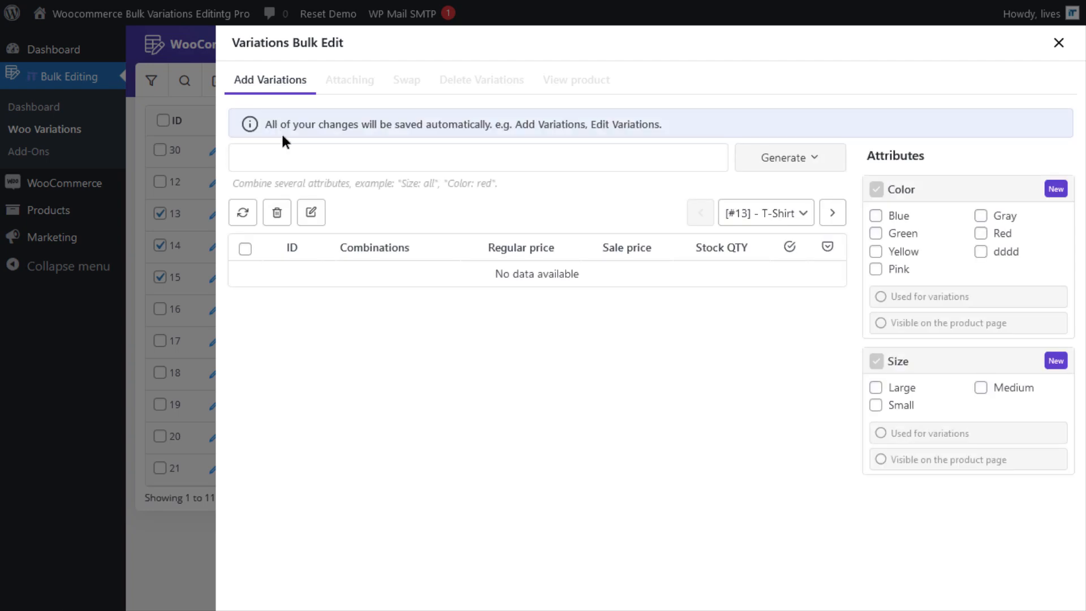
mouse_move(296, 43)
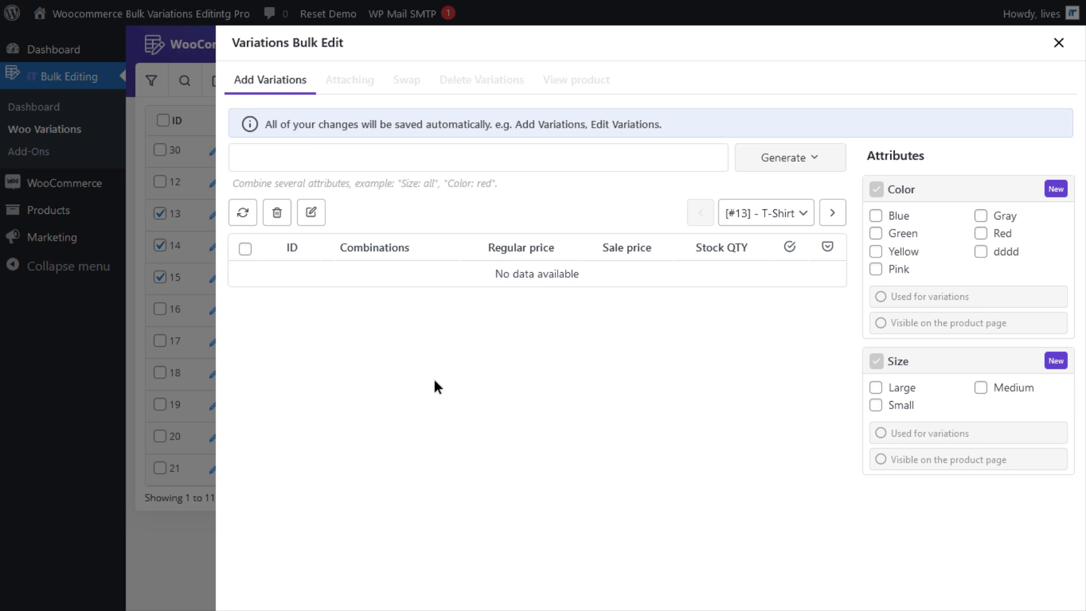
mouse_move(516, 394)
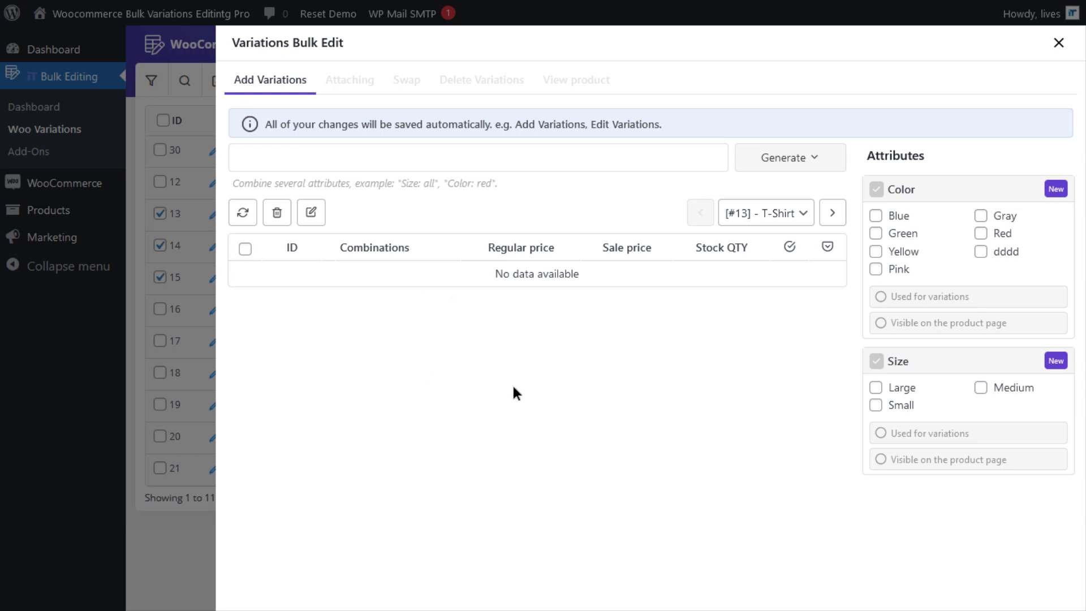
mouse_move(868, 153)
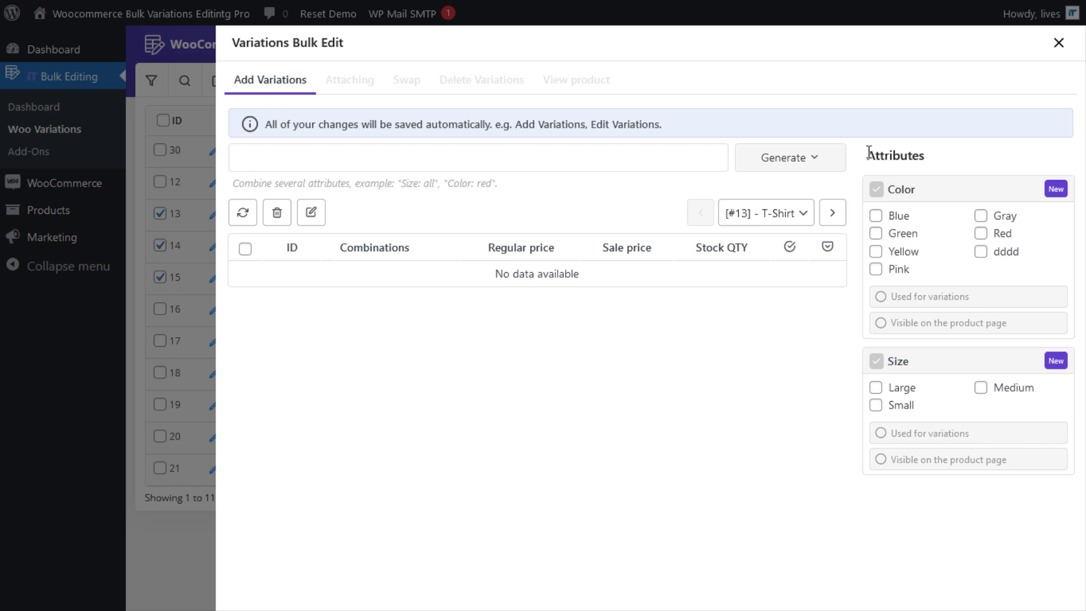
mouse_move(881, 154)
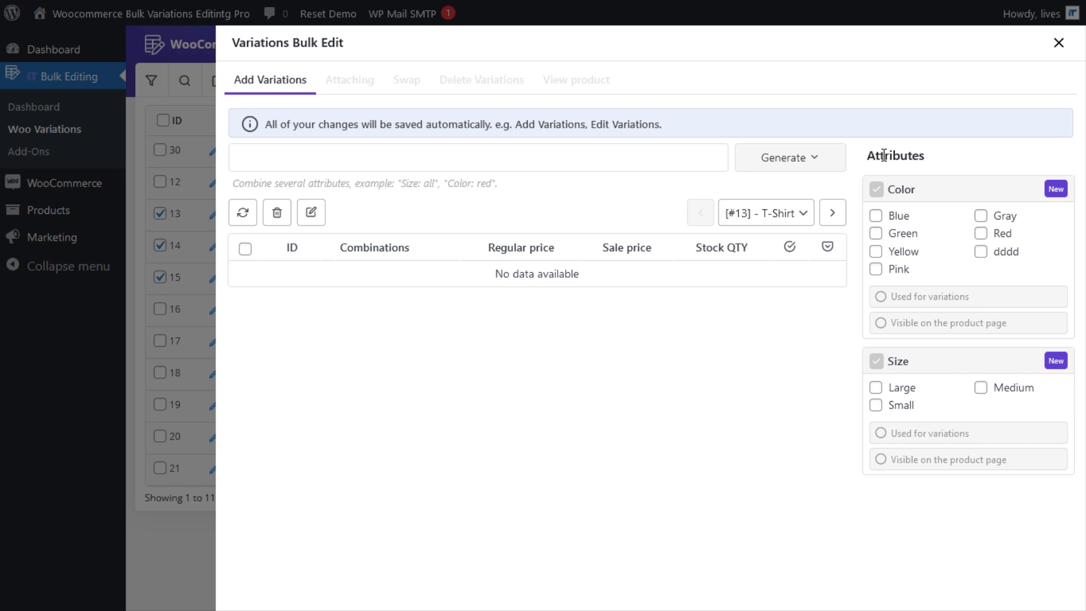
mouse_move(948, 270)
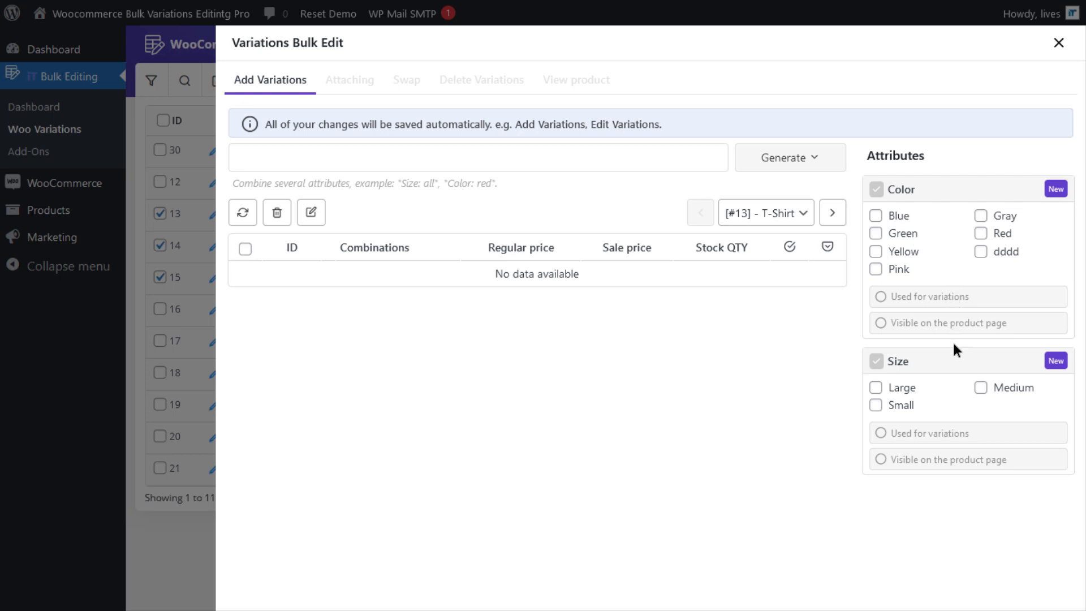
mouse_move(953, 362)
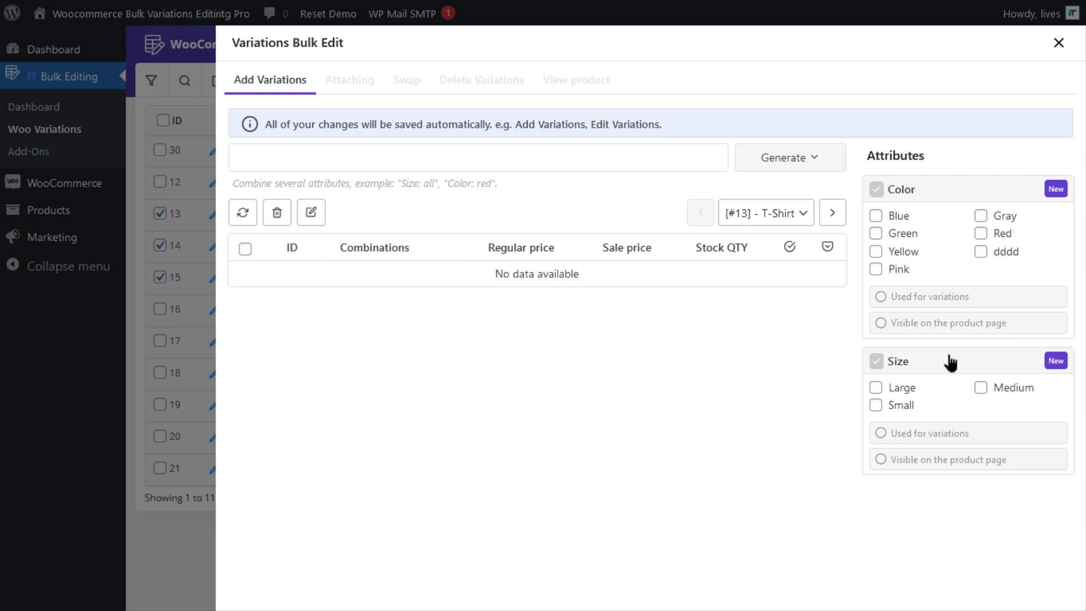
mouse_move(948, 345)
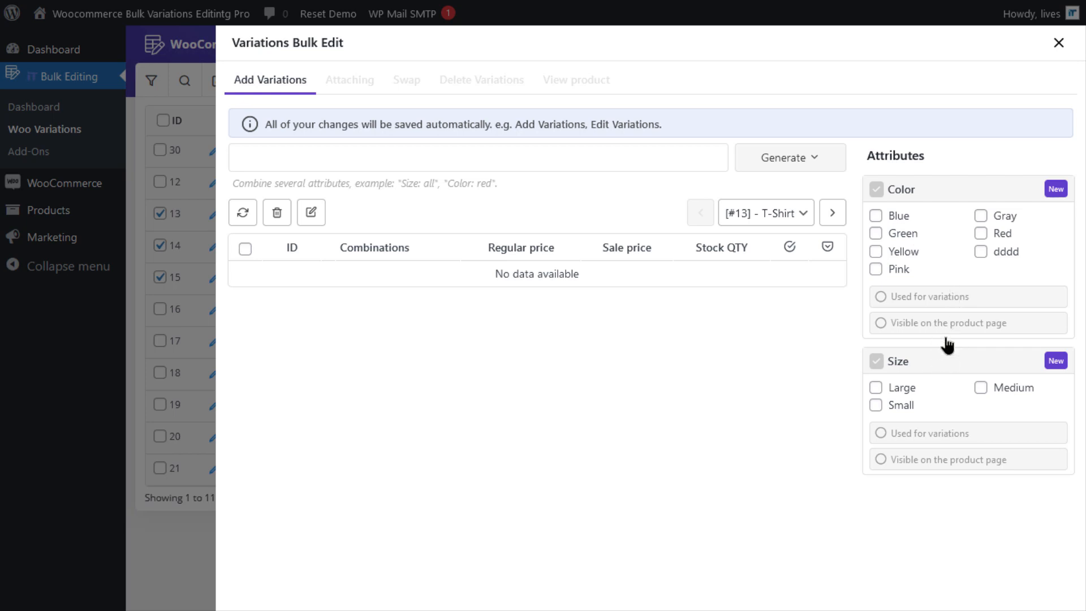
mouse_move(935, 380)
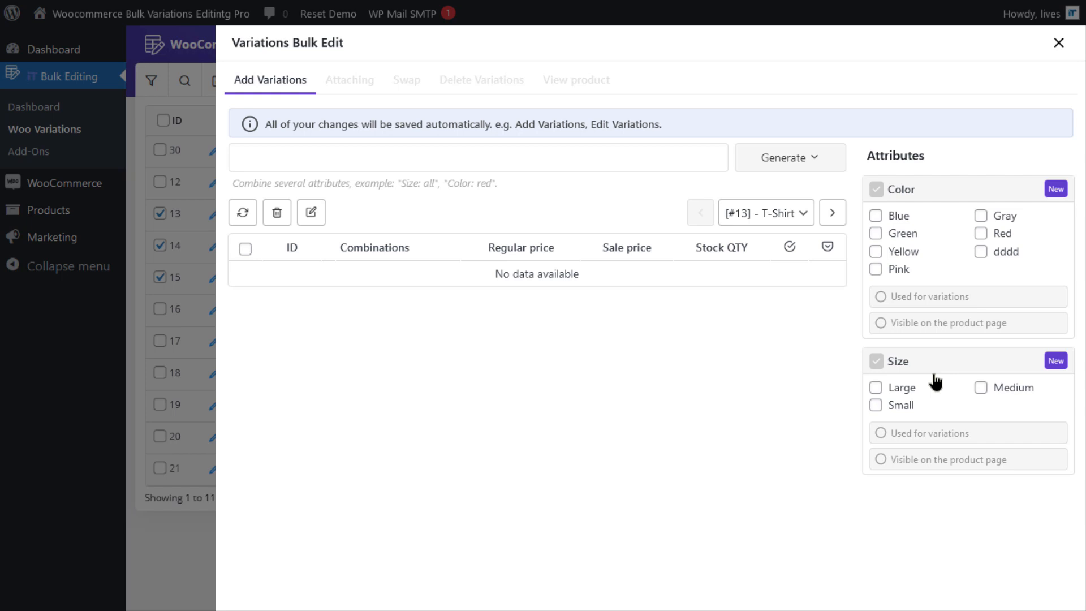
mouse_move(889, 217)
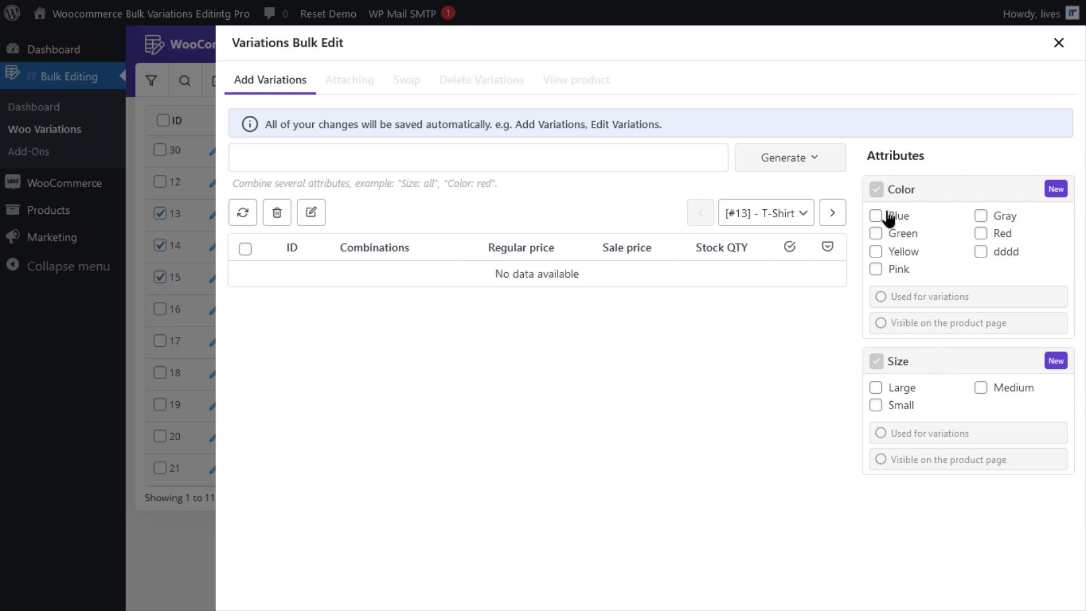
Tick Blue and Green under Color, Large and Small under Size as attribute terms
click(876, 233)
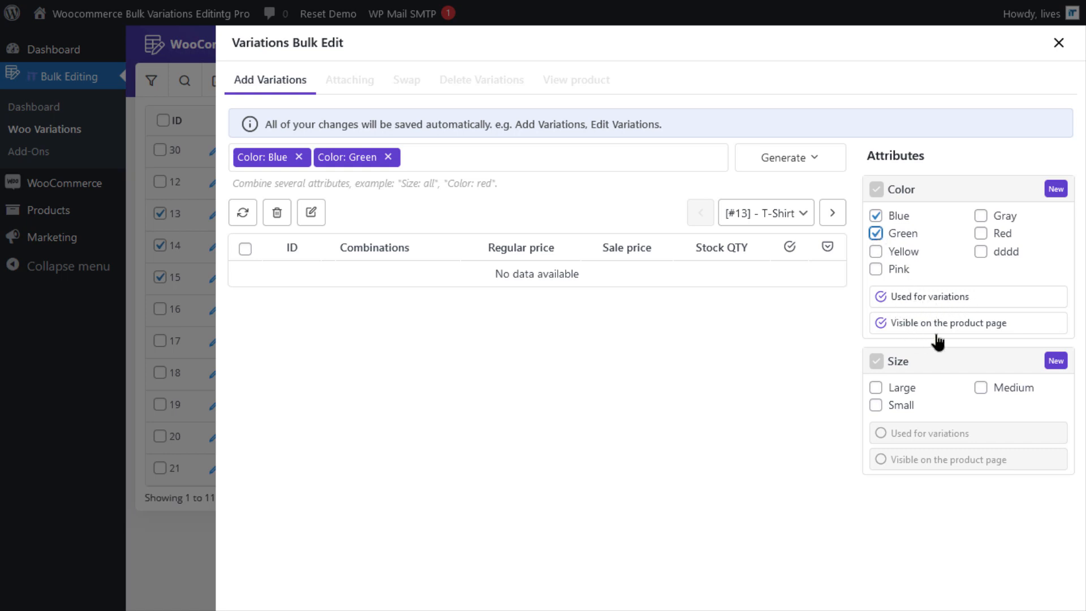
mouse_move(987, 333)
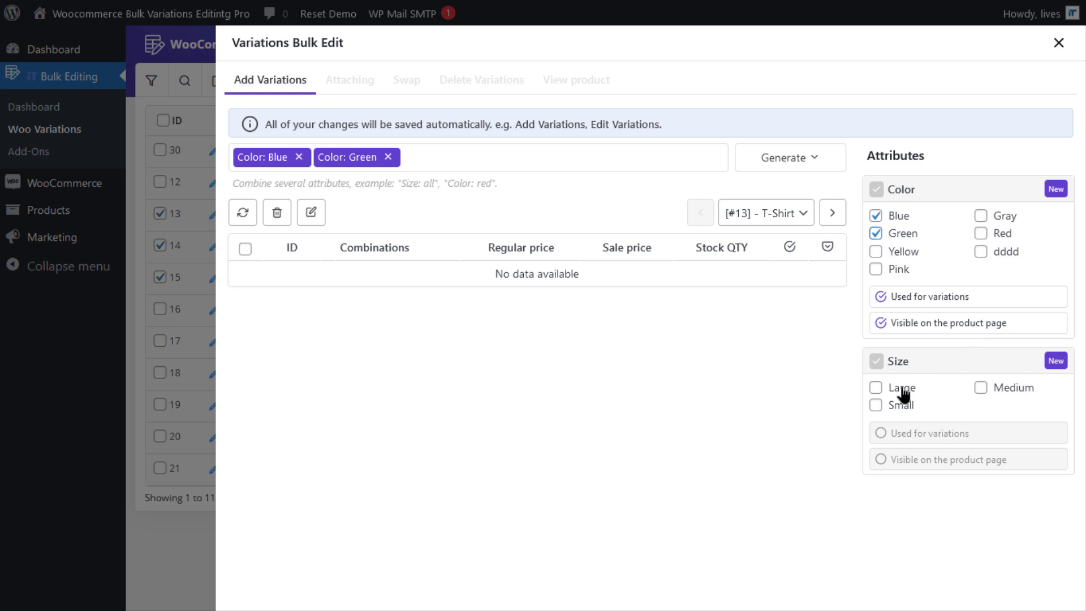
click(876, 405)
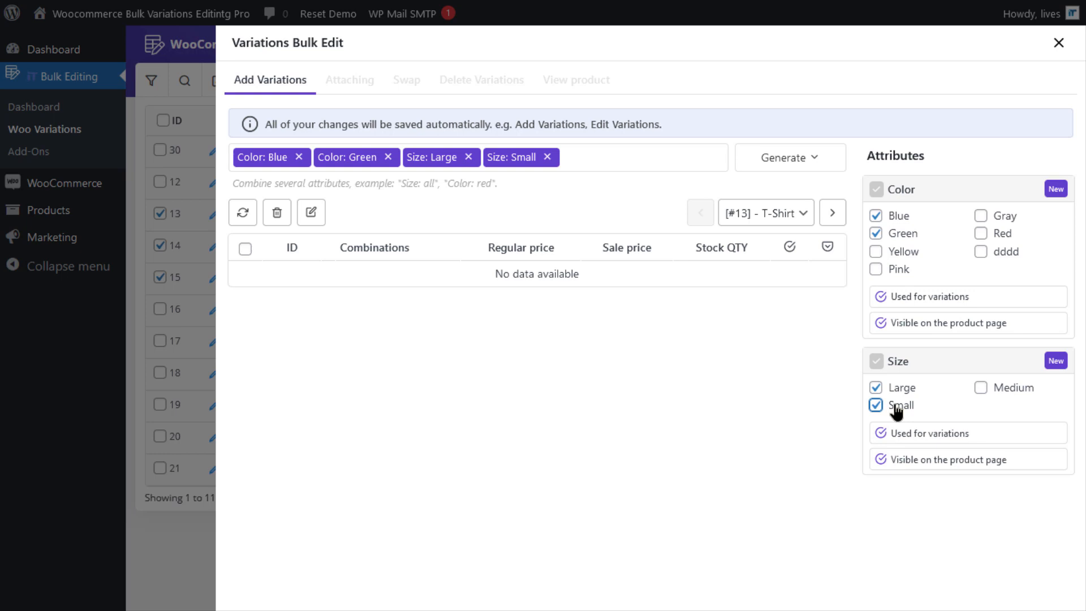
click(788, 157)
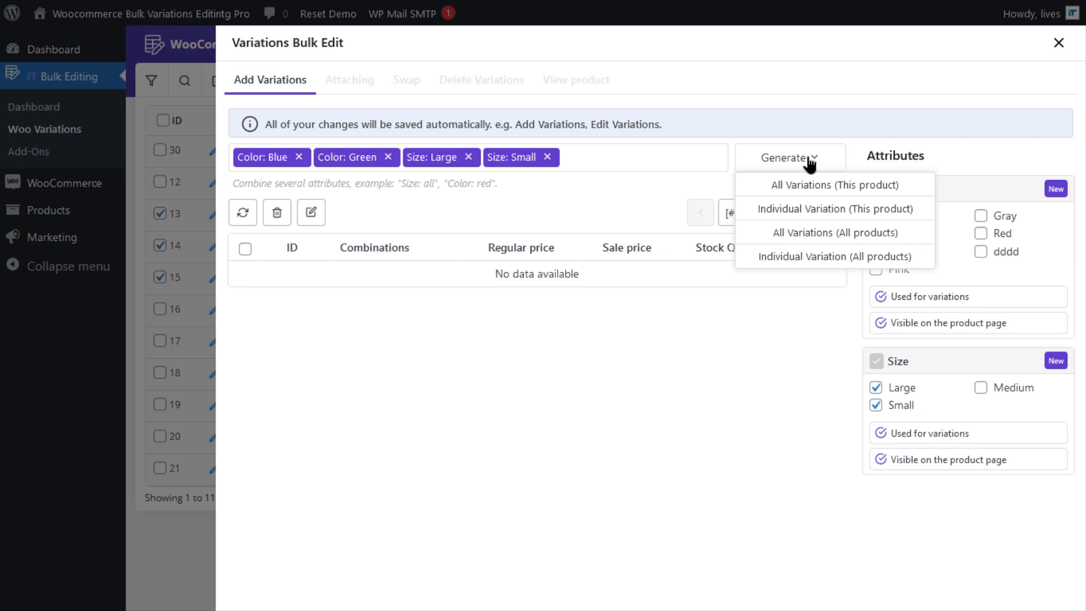
mouse_move(821, 212)
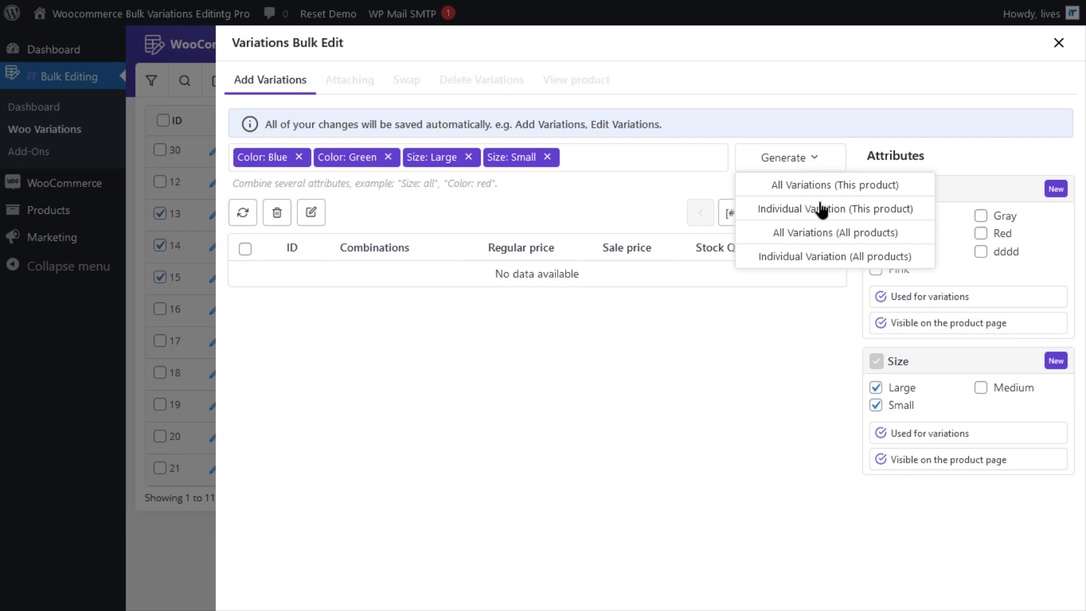
mouse_move(819, 196)
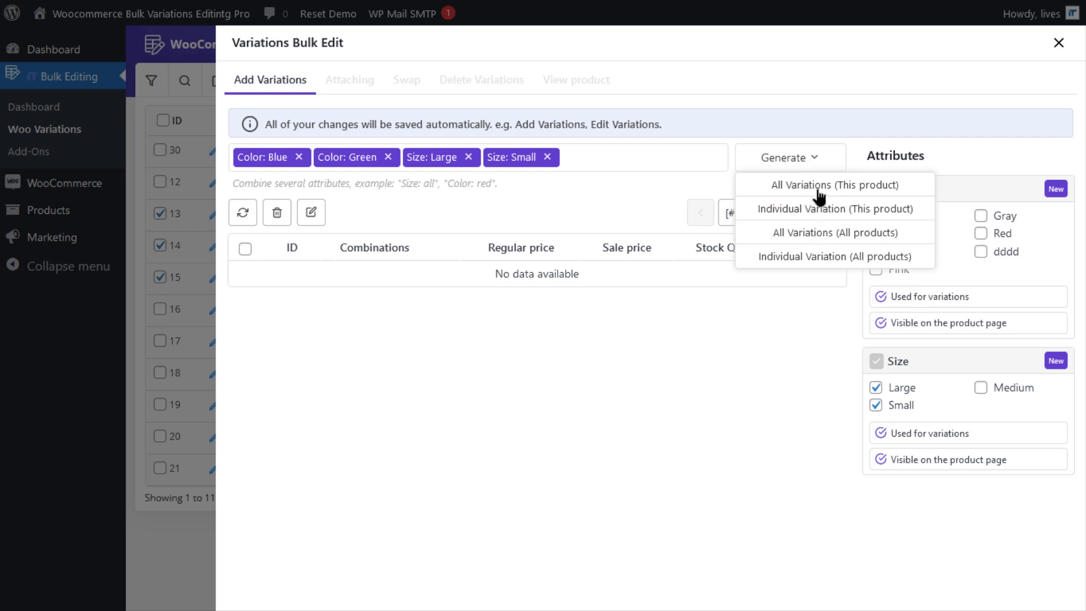
mouse_move(817, 204)
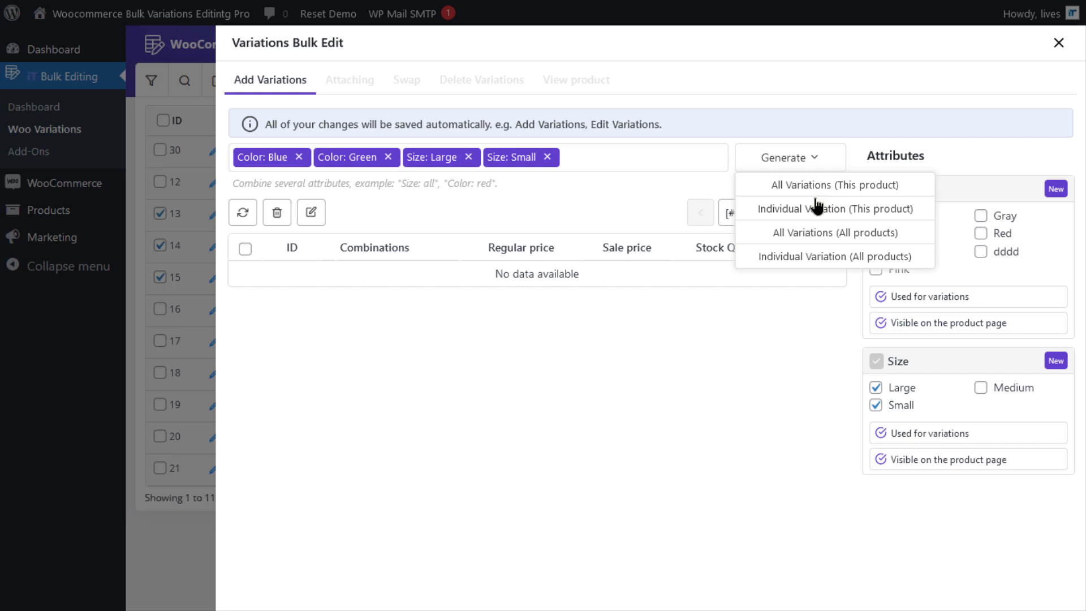
mouse_move(804, 242)
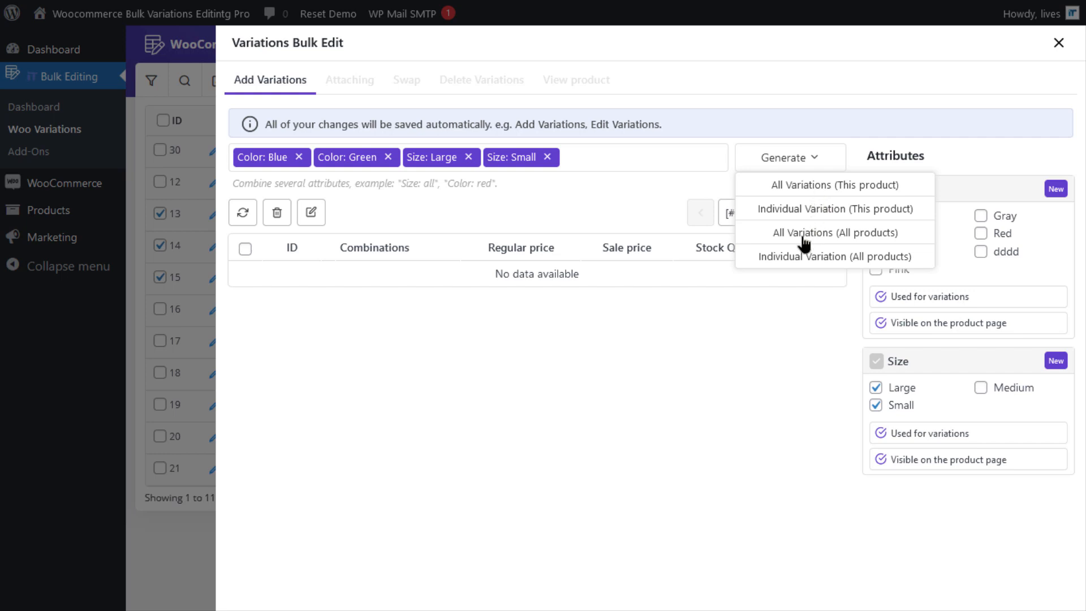
Generate all combinations of the chosen colours and sizes into the Possible combinations list
click(835, 232)
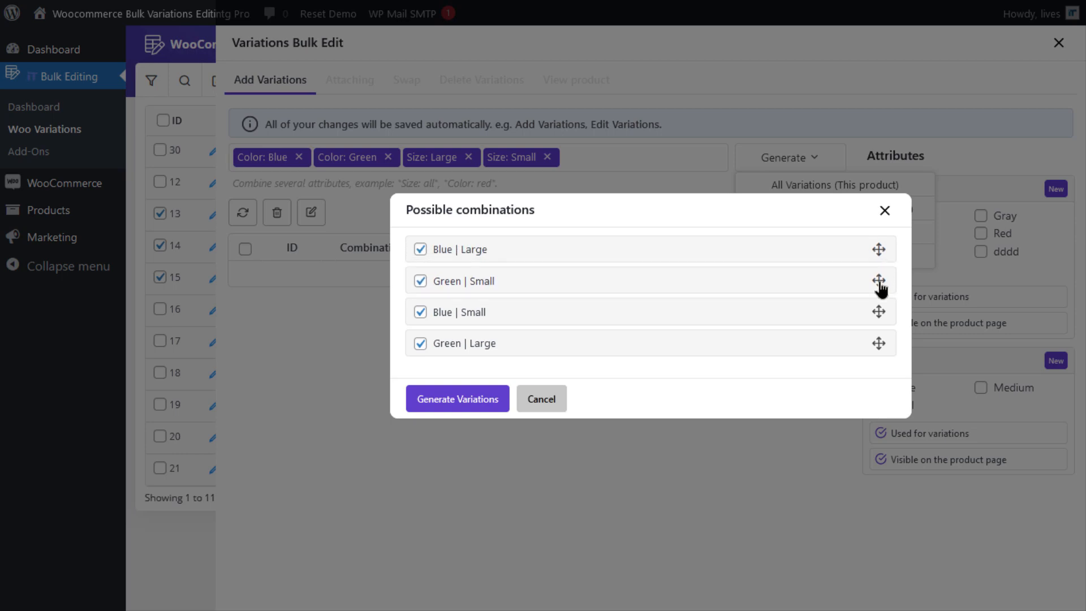
Untick Green | Large, generate the remaining three variations and confirm replacing the current ones
click(420, 312)
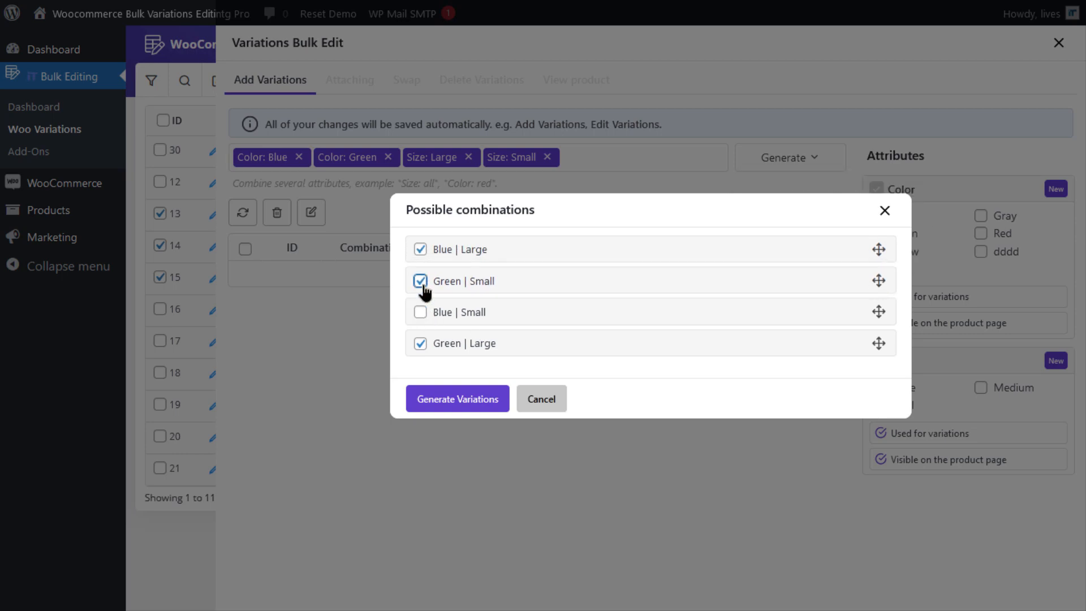
click(420, 312)
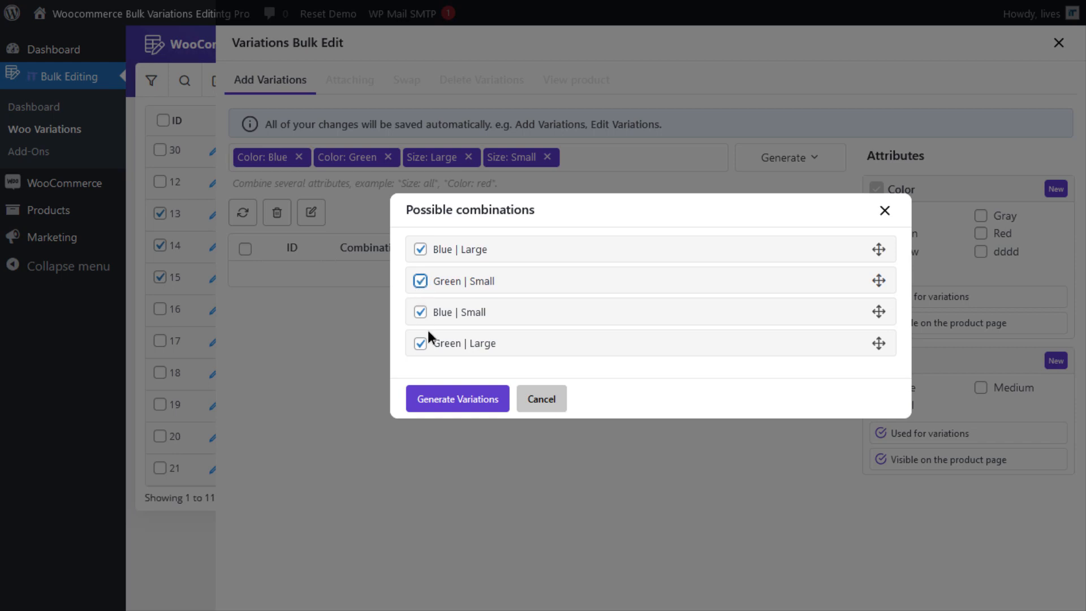
click(420, 342)
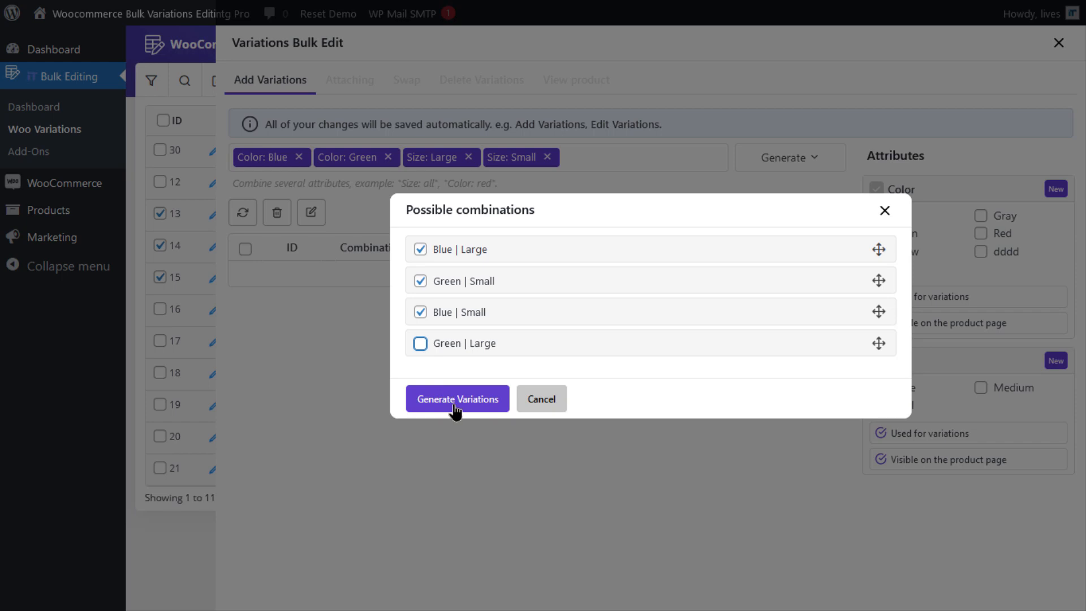
click(456, 399)
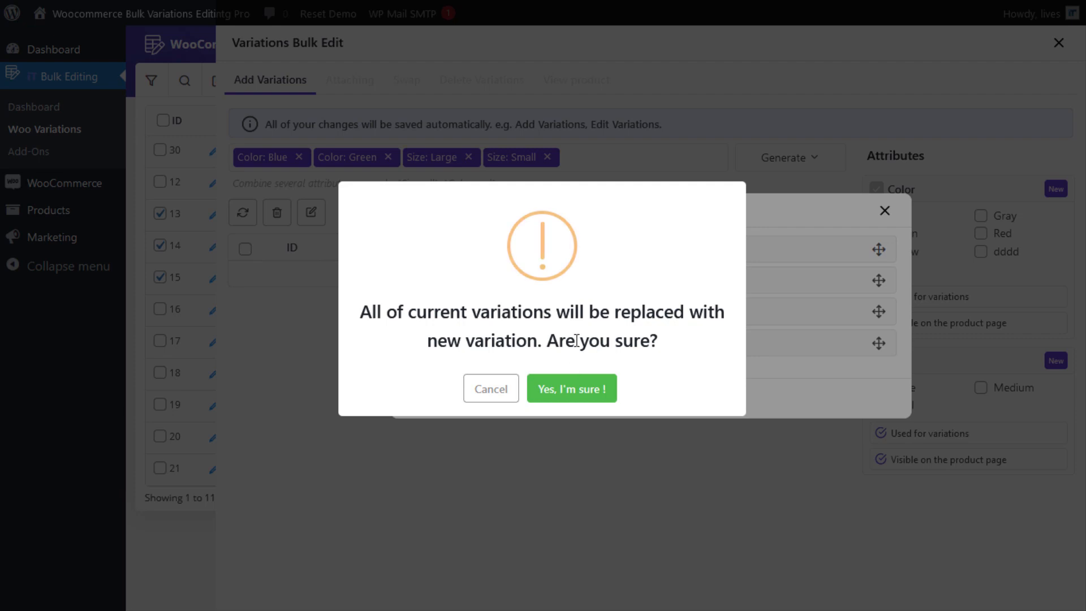
click(571, 388)
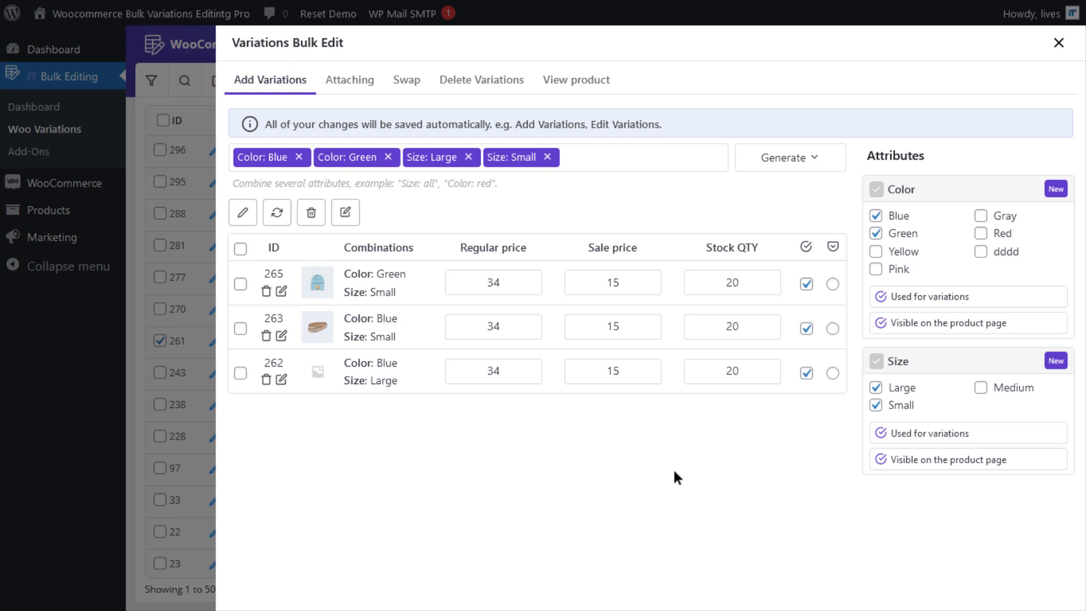
mouse_move(728, 508)
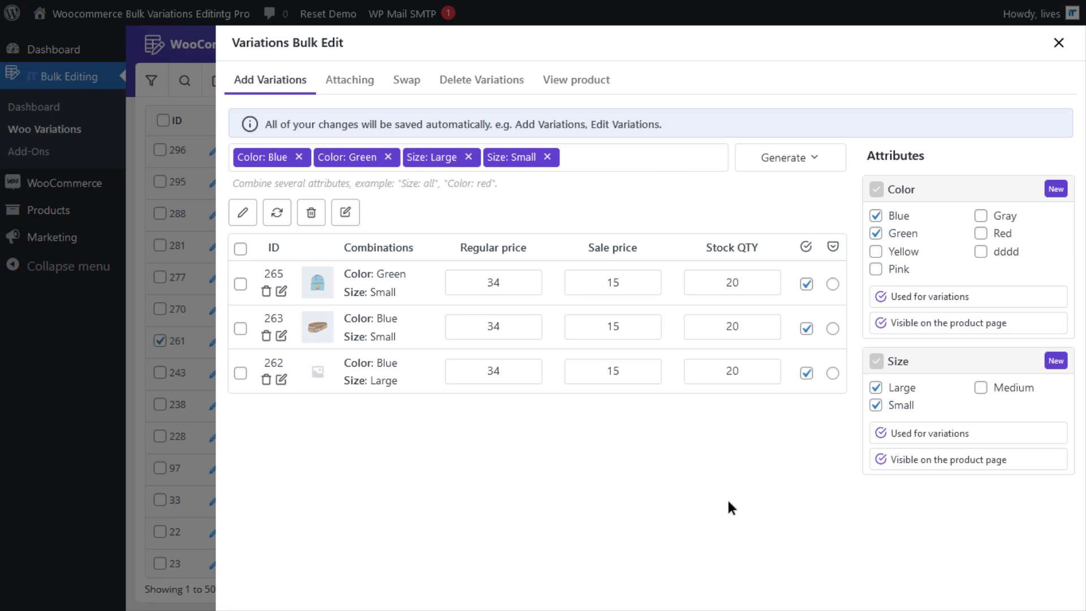
mouse_move(739, 475)
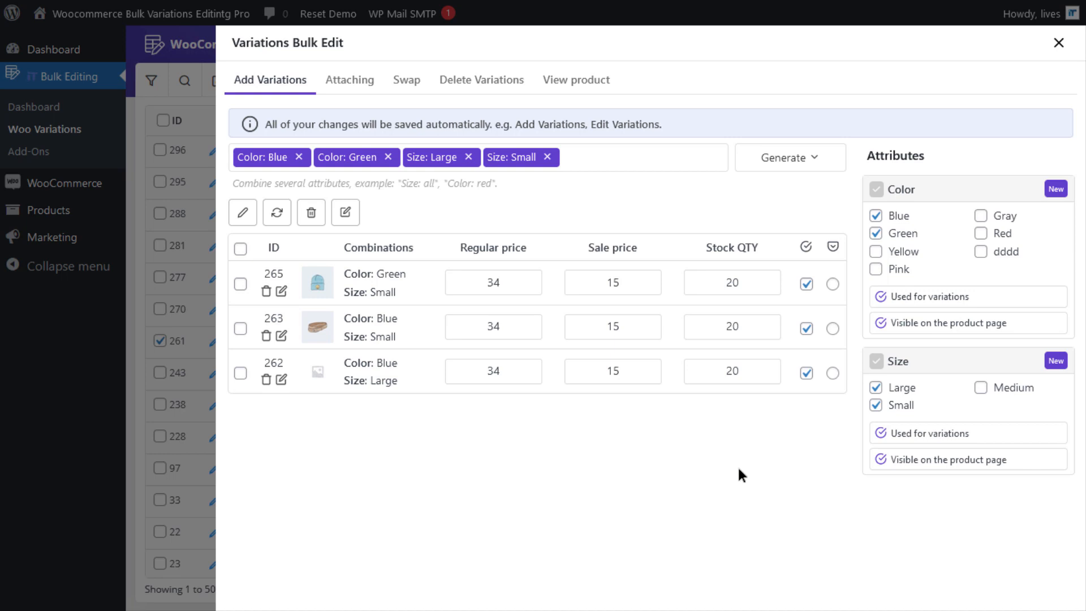
mouse_move(811, 146)
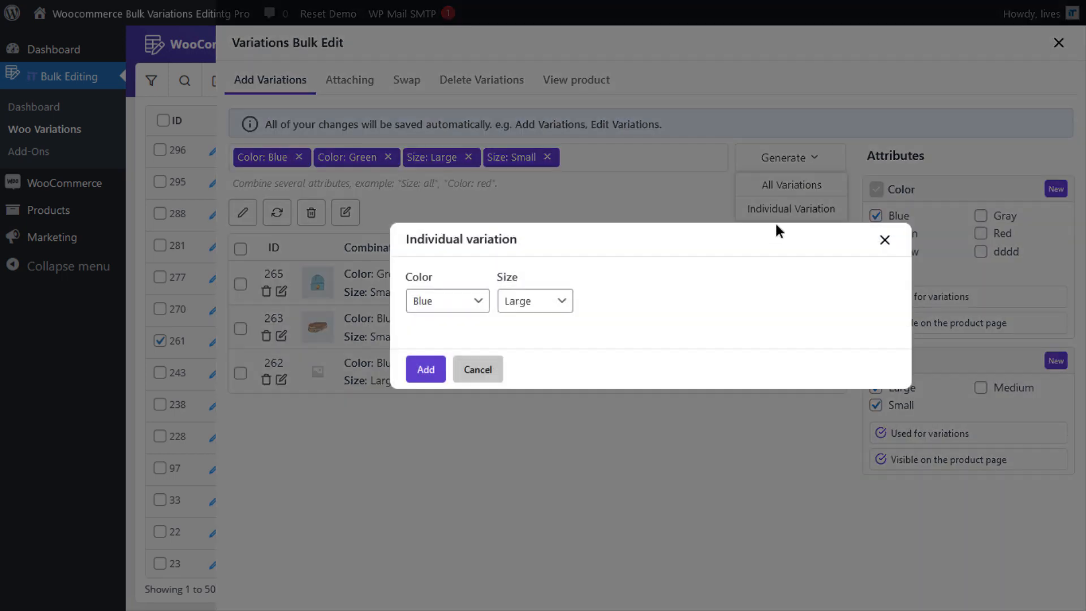
Add a single Green Large variation individually with empty price and stock
click(447, 301)
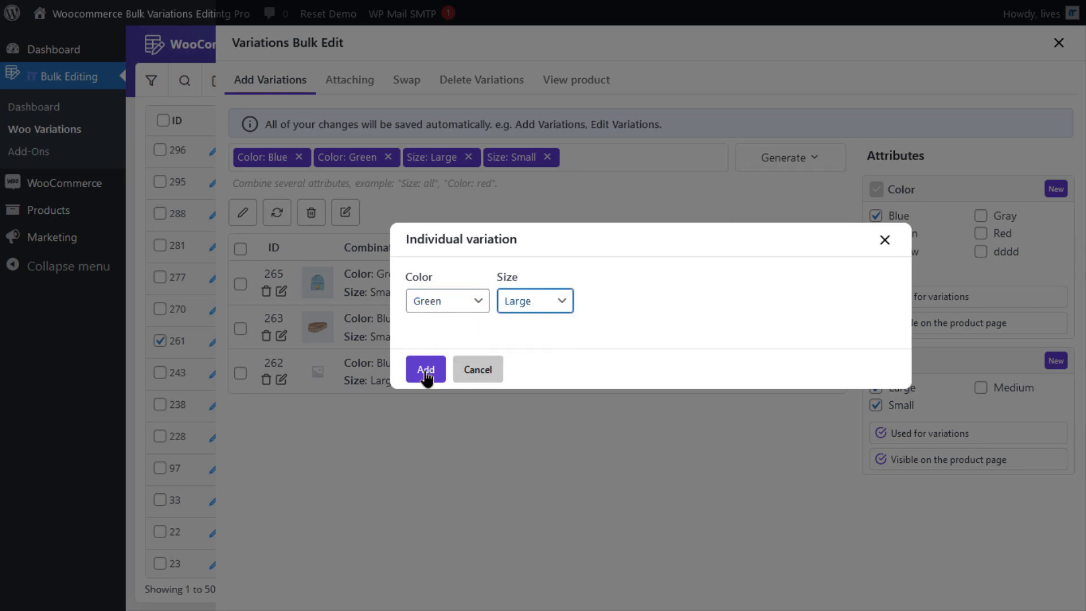
click(425, 369)
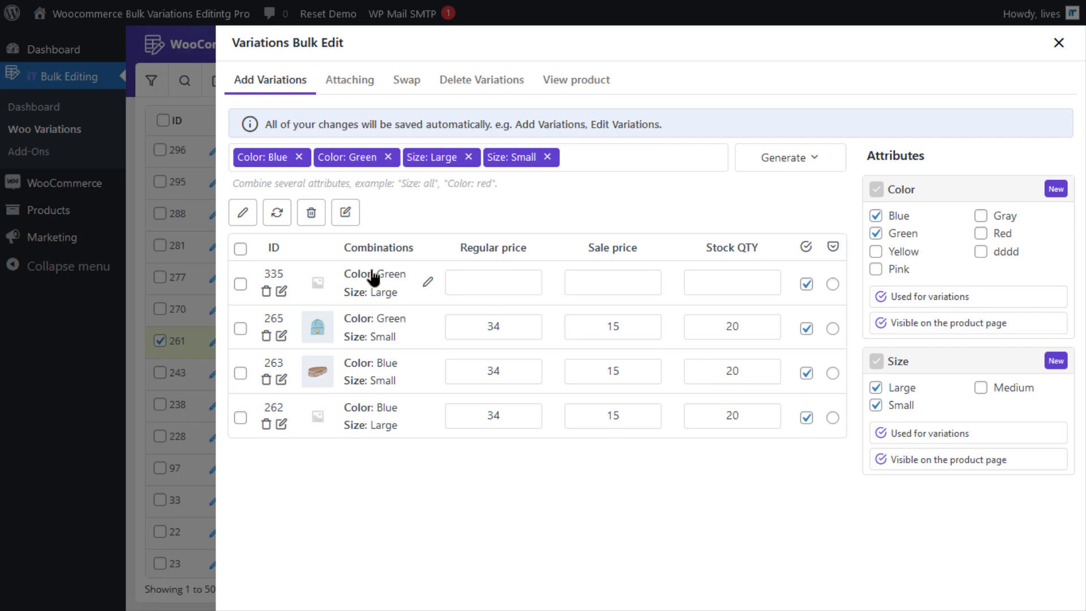
mouse_move(582, 513)
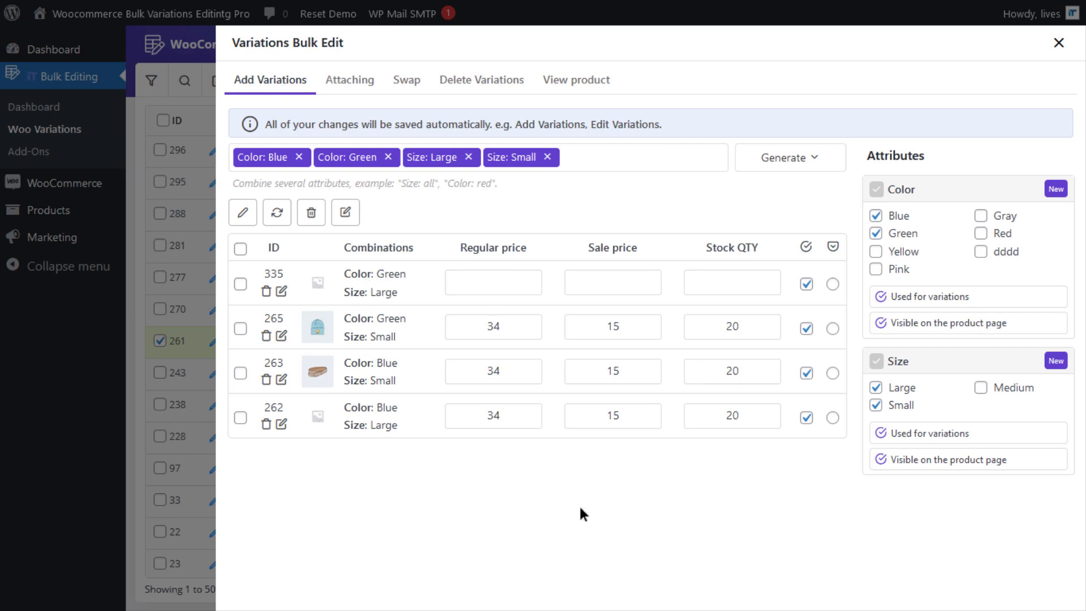
mouse_move(671, 516)
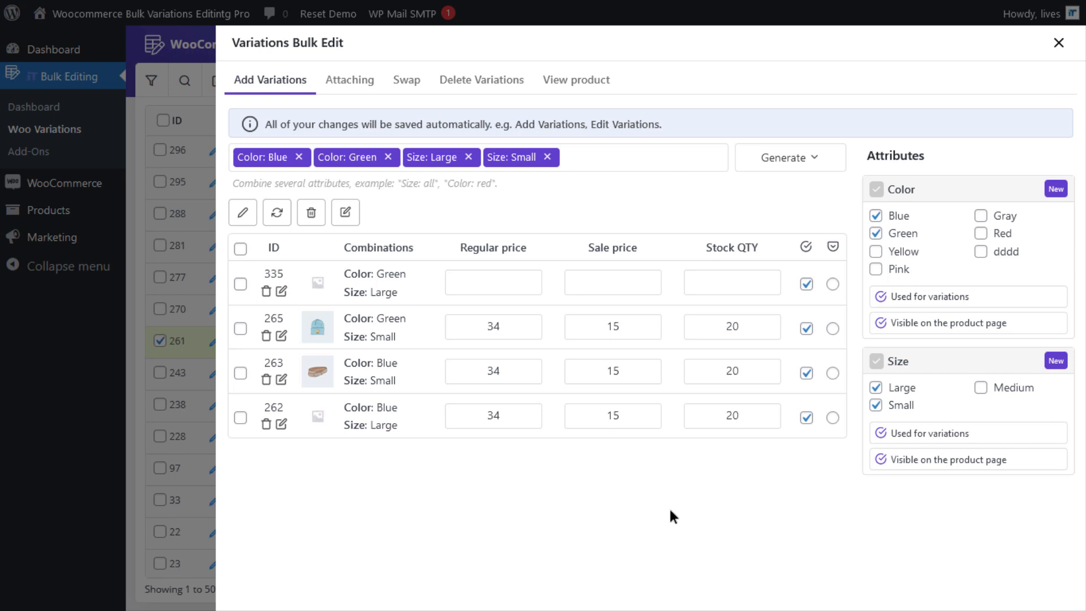
mouse_move(577, 548)
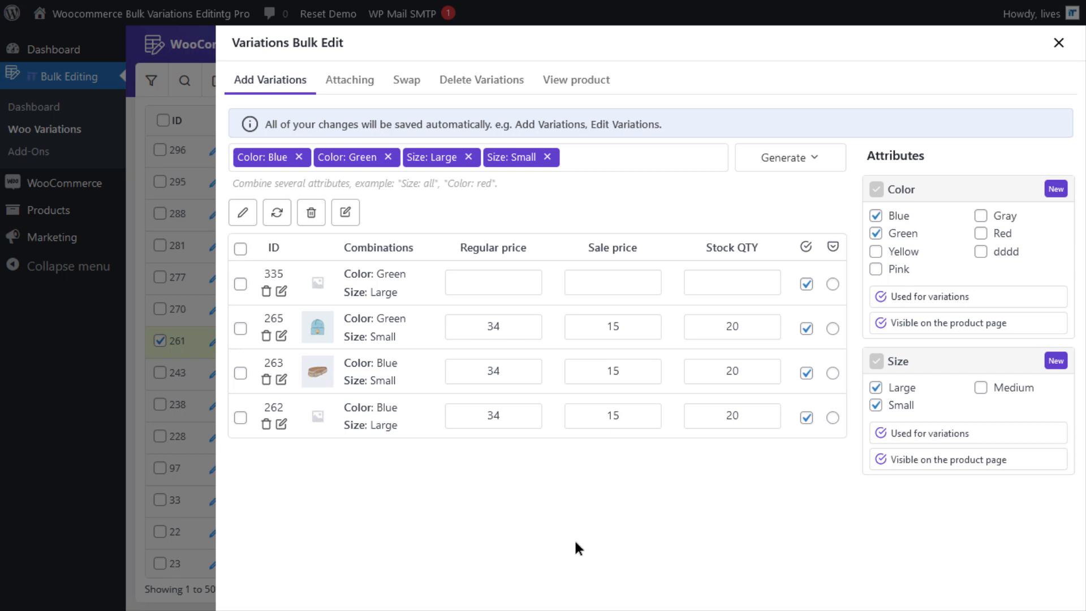
mouse_move(581, 545)
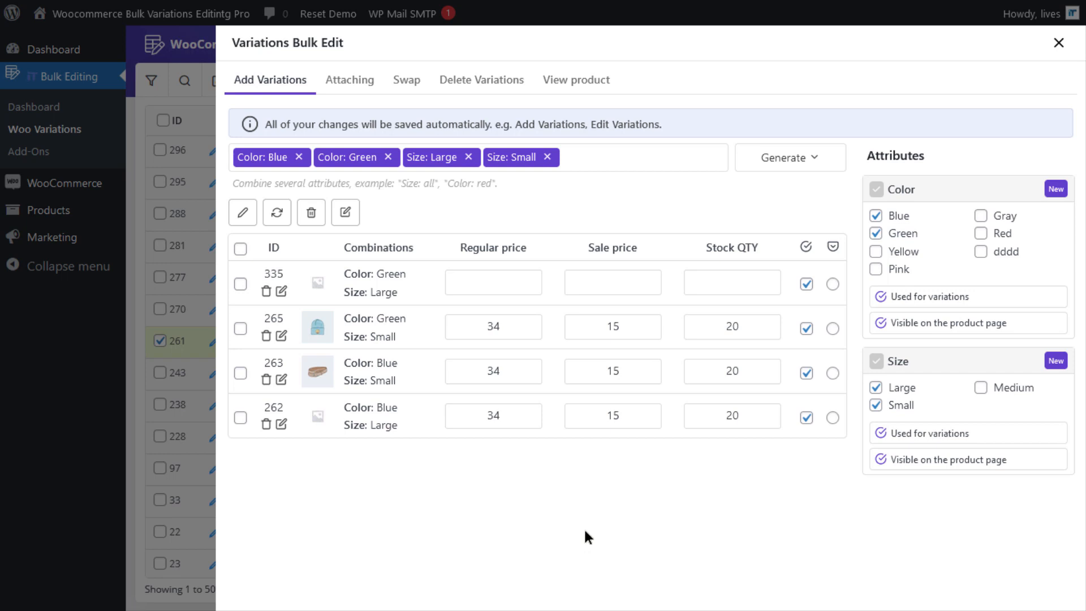
mouse_move(652, 522)
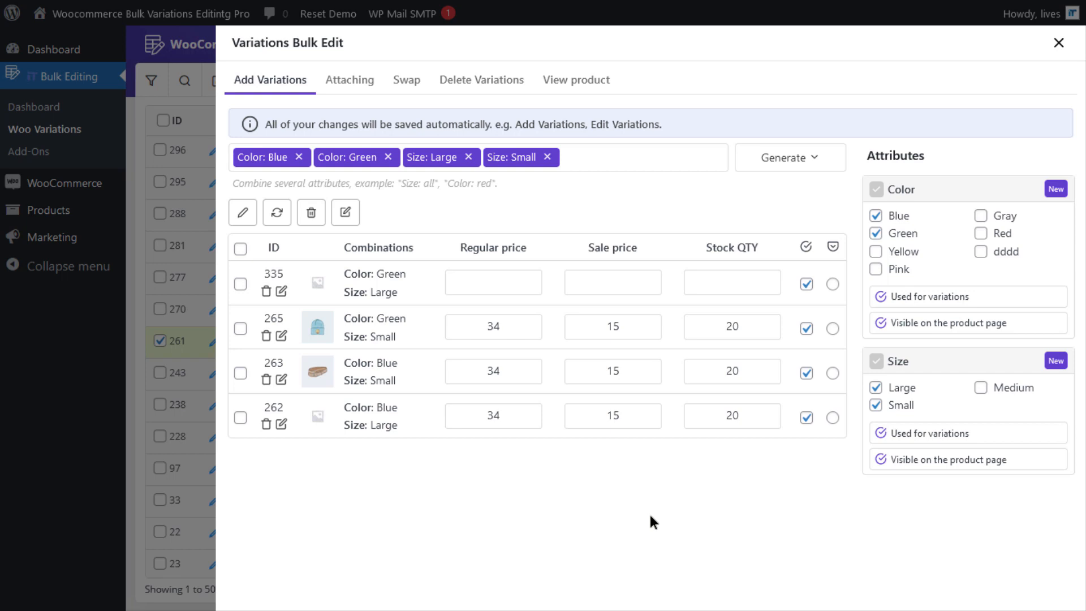
mouse_move(682, 518)
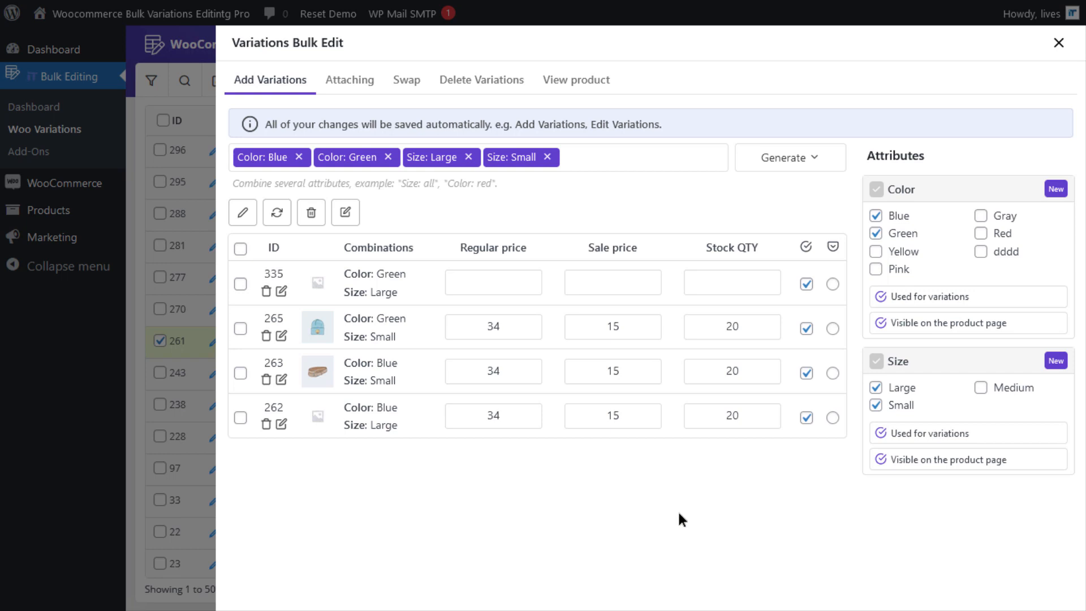
Leave the variations editor and start a new filter limited to the Clothing category
click(1059, 41)
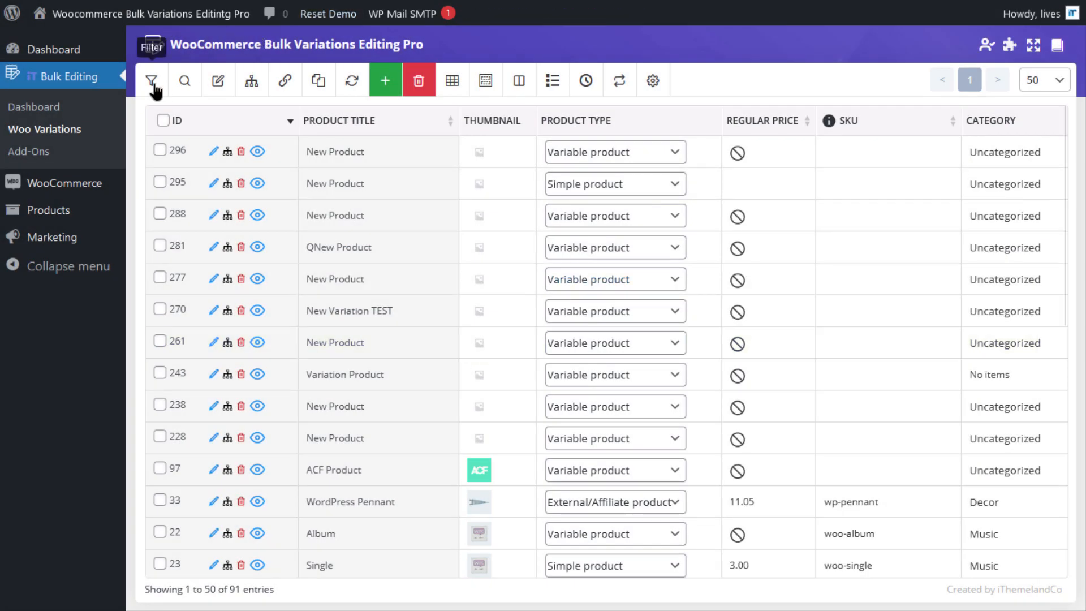
click(151, 79)
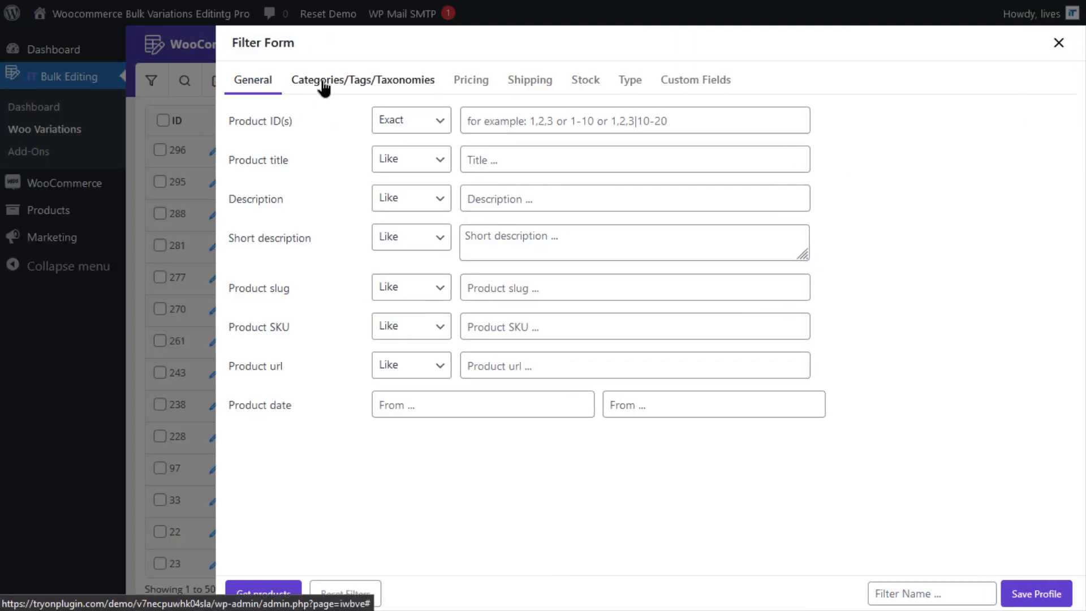
click(362, 79)
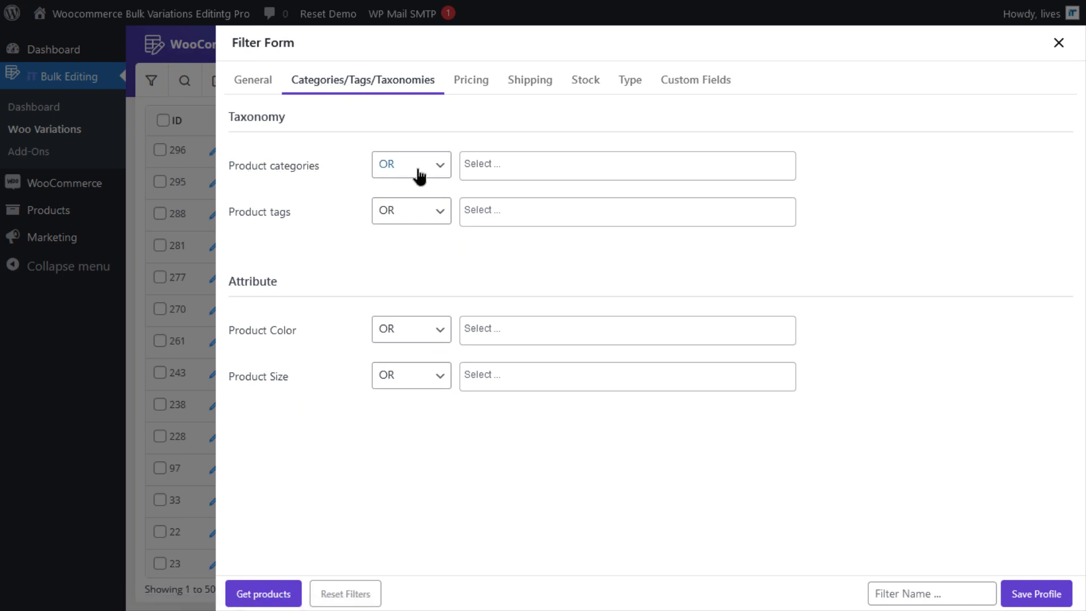
click(623, 165)
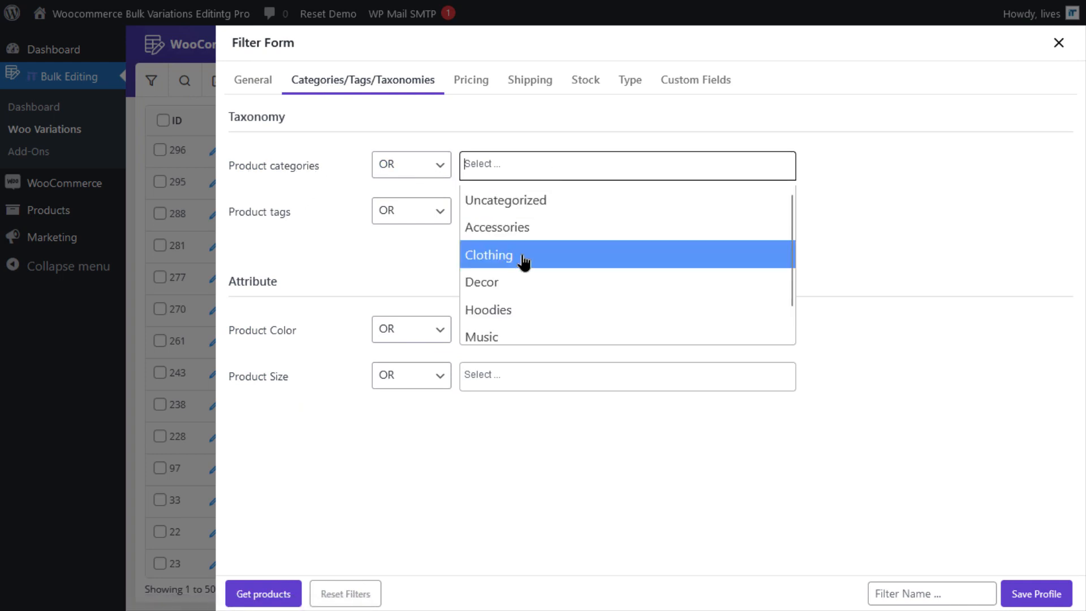
click(489, 254)
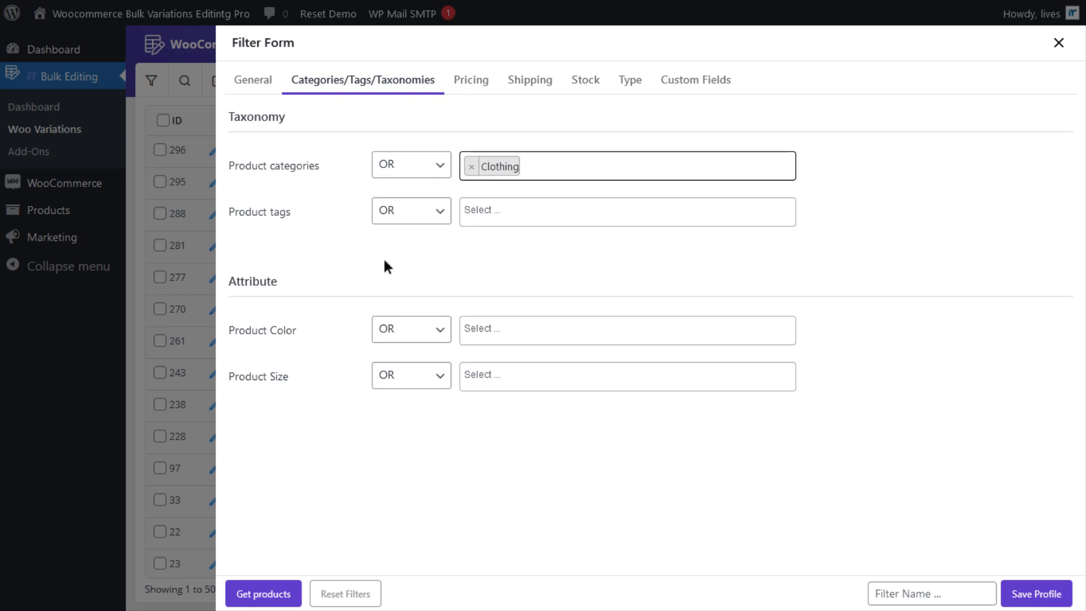
mouse_move(264, 343)
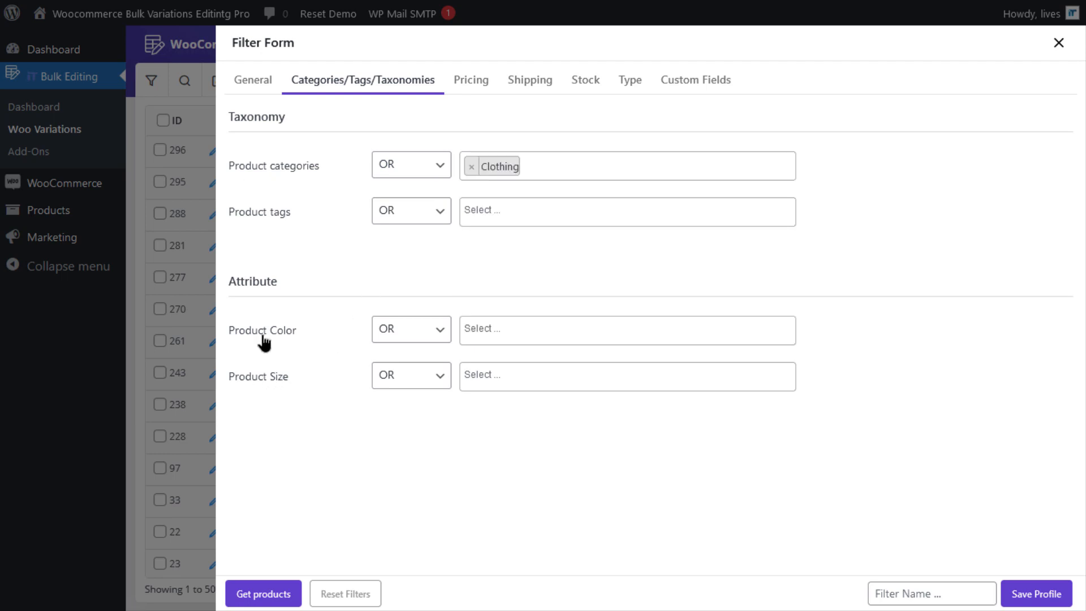
Set Product Color to Not IN Red and fetch the matching products
click(410, 329)
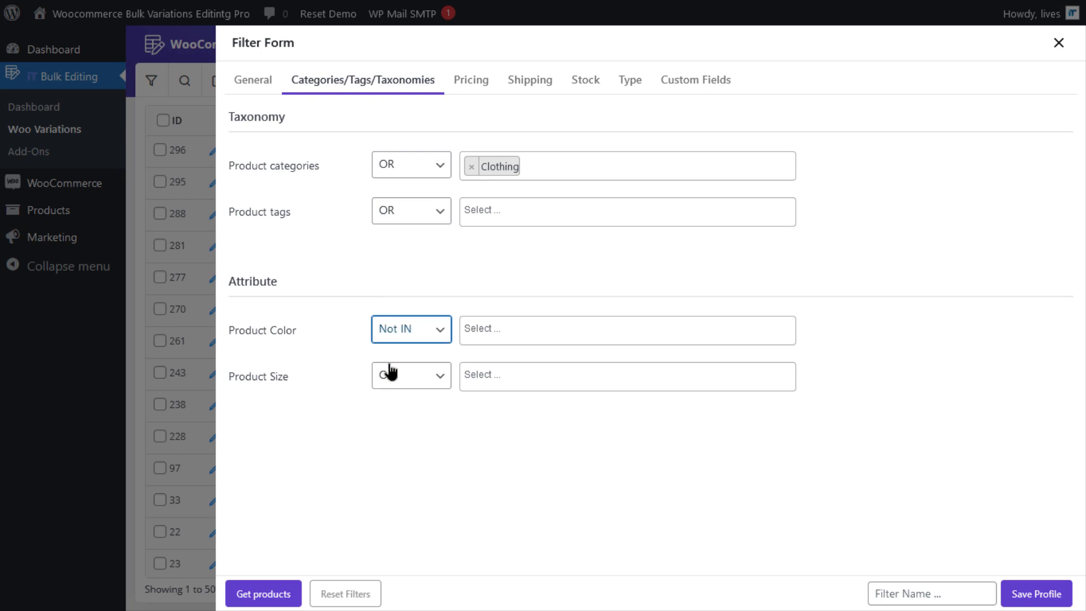
click(626, 329)
text(Red)
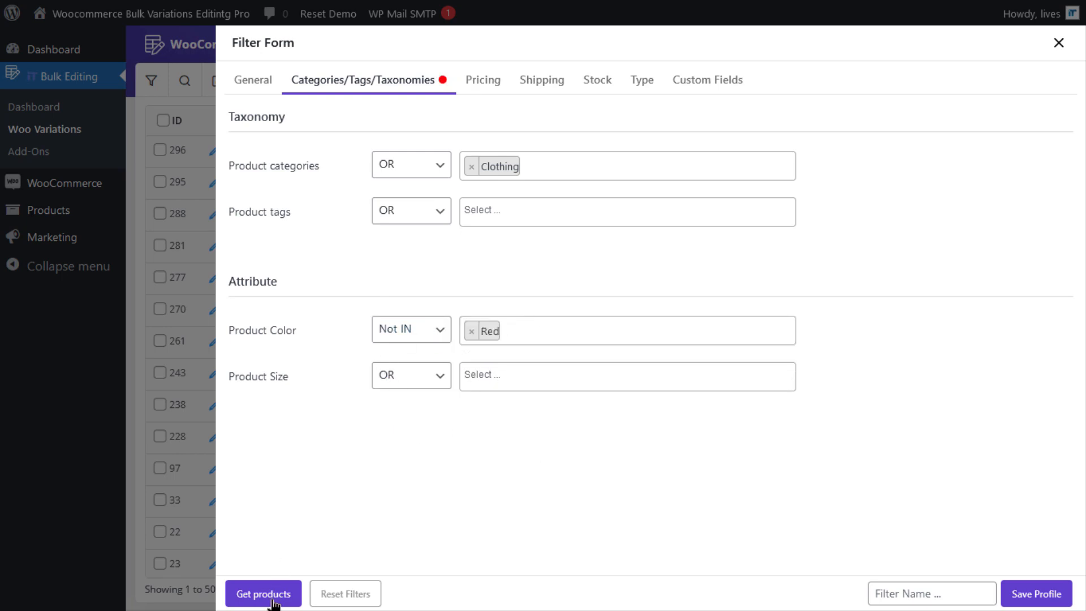
click(262, 594)
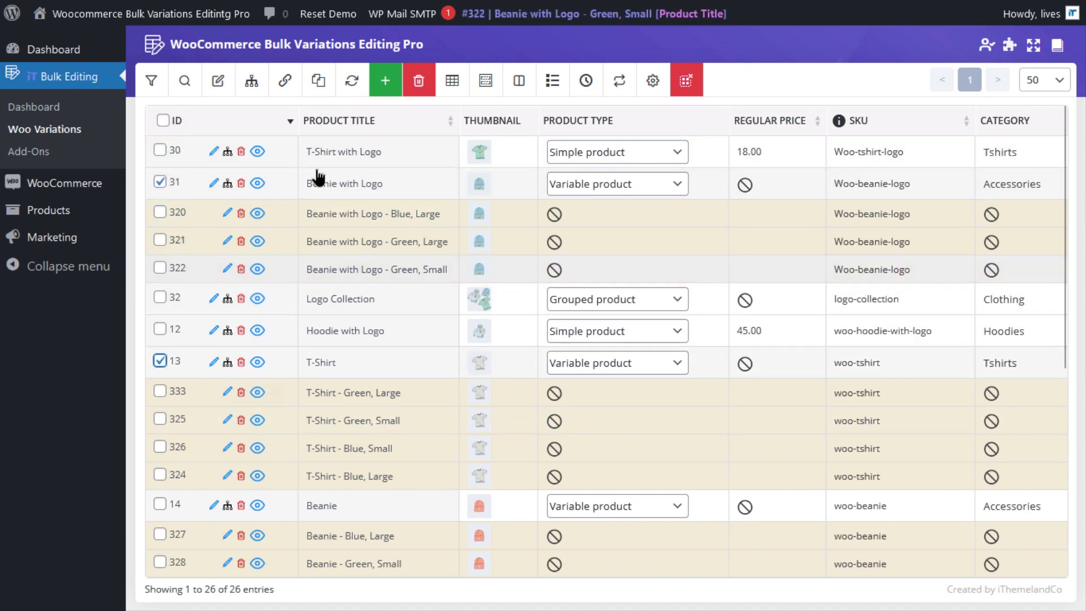
Reopen Variations Bulk Edit for Beanie with Logo and T-Shirt, showing the T-Shirt's four variations
click(227, 362)
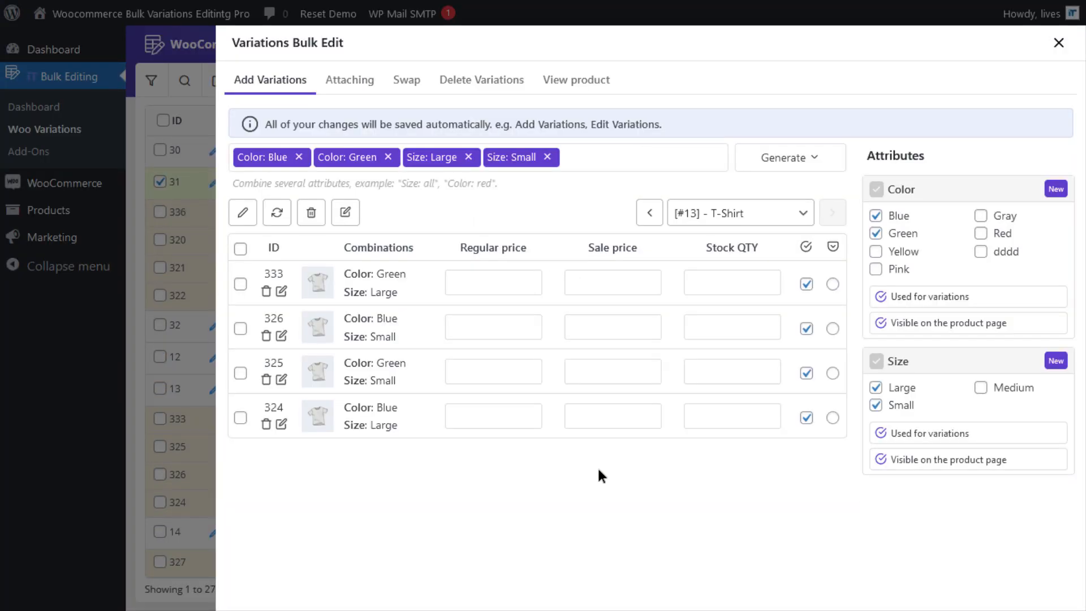
mouse_move(982, 233)
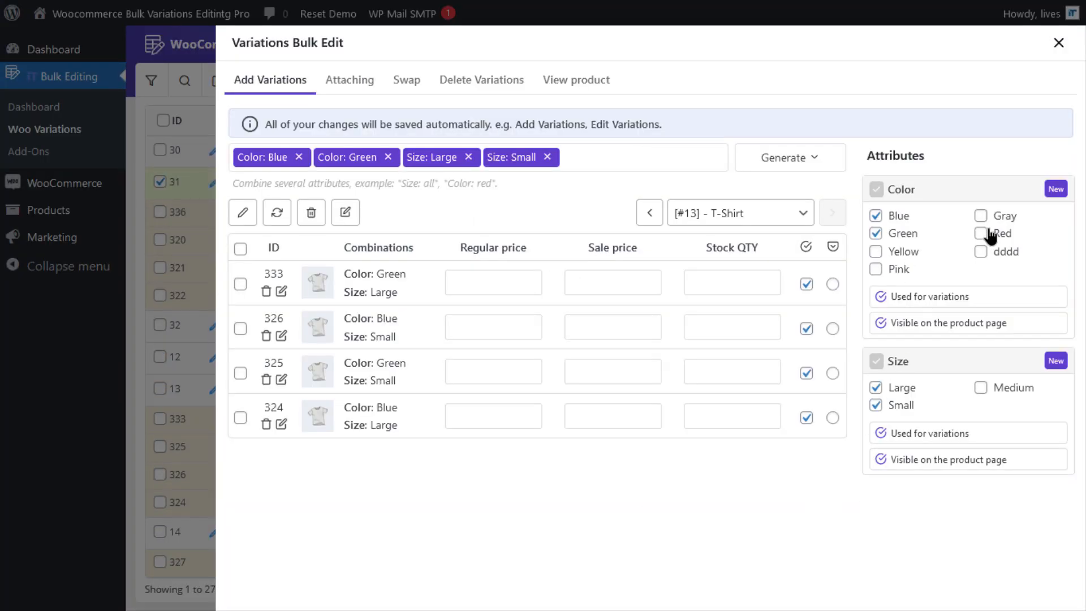
Tick Red under Color for the T-Shirt and list the Generate options
click(981, 233)
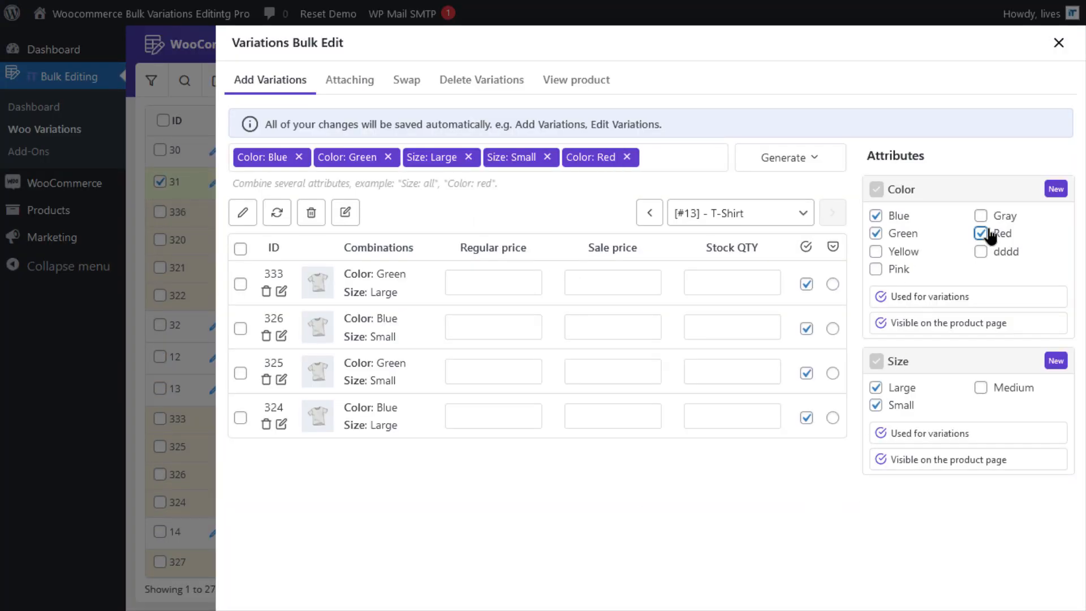
click(789, 157)
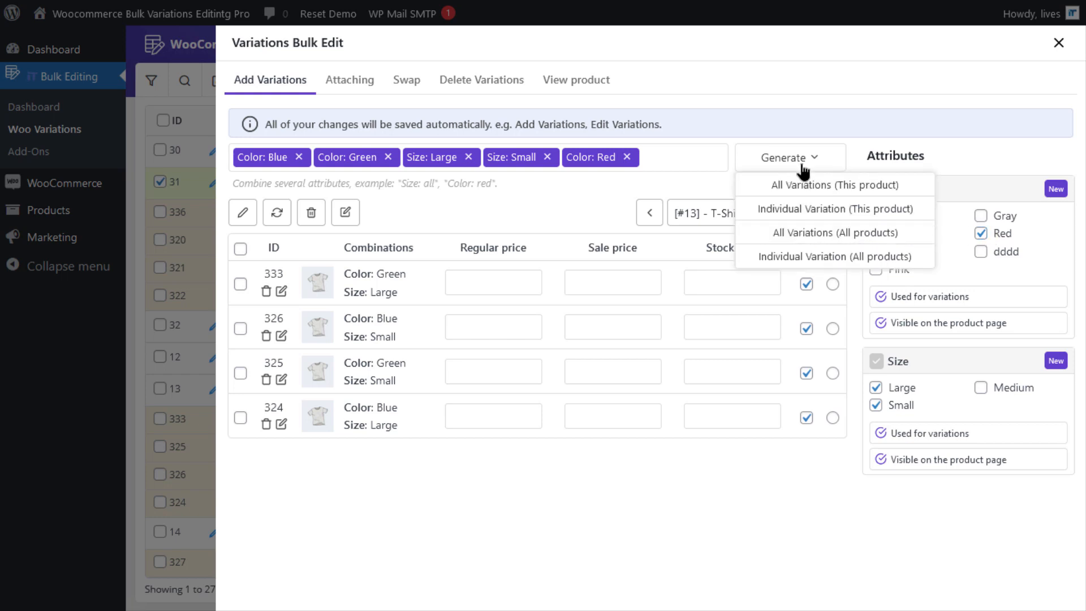
mouse_move(803, 236)
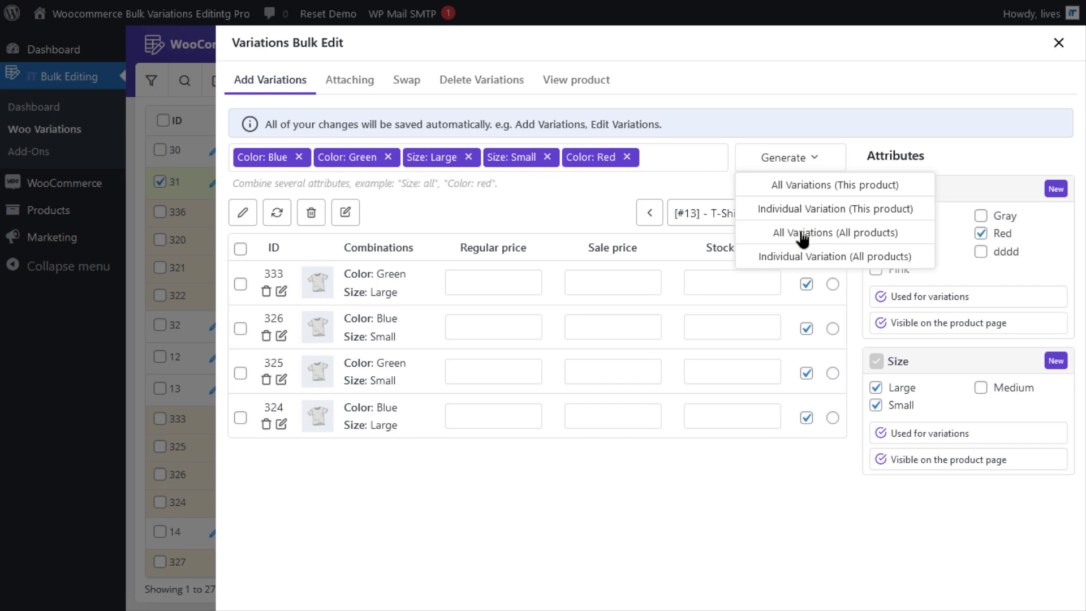
mouse_move(812, 244)
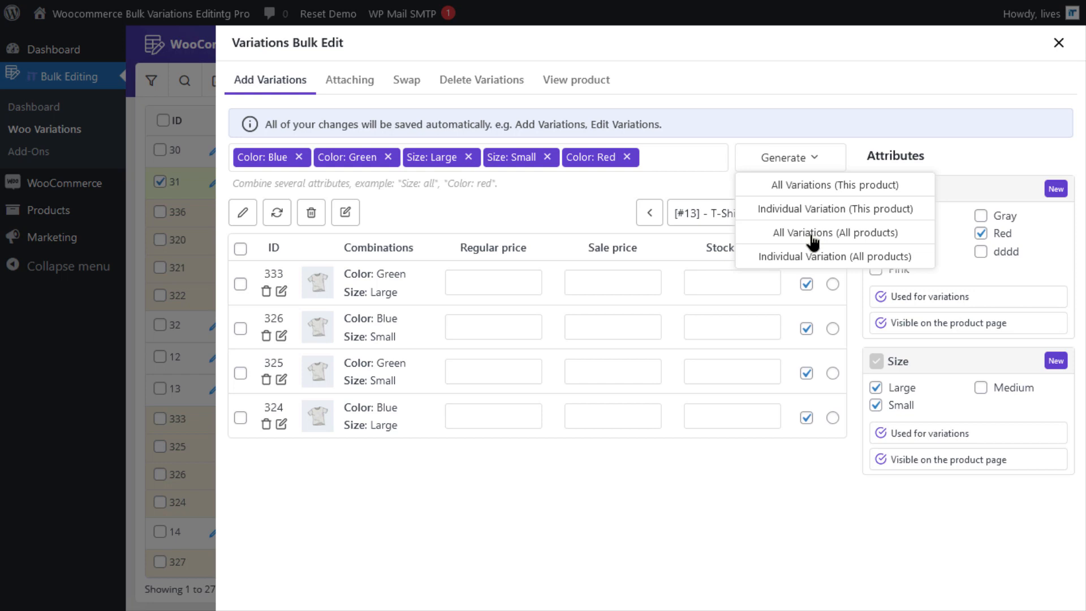
mouse_move(791, 470)
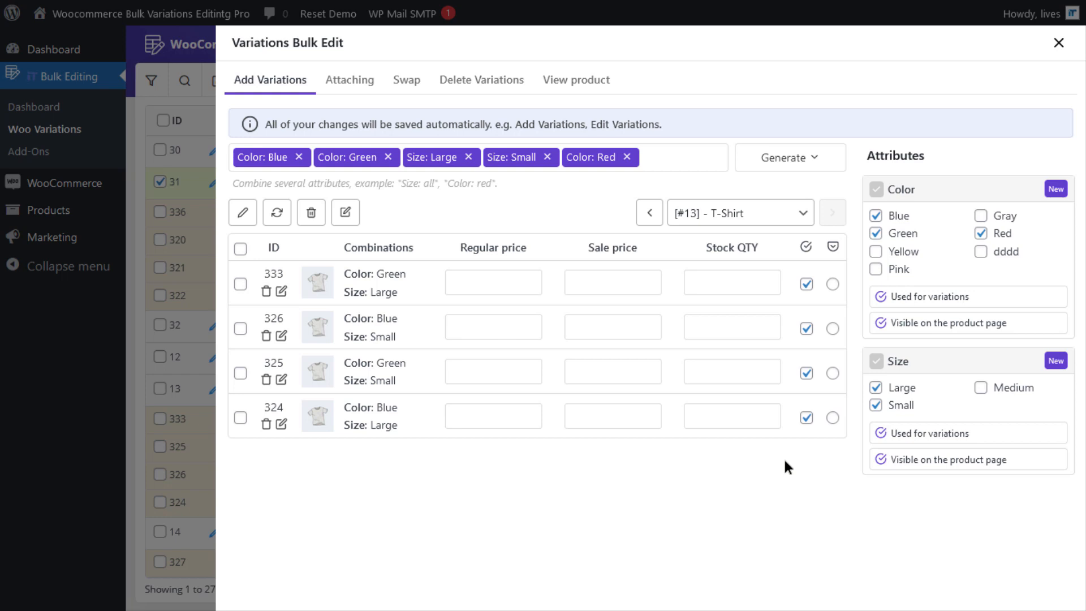
mouse_move(648, 213)
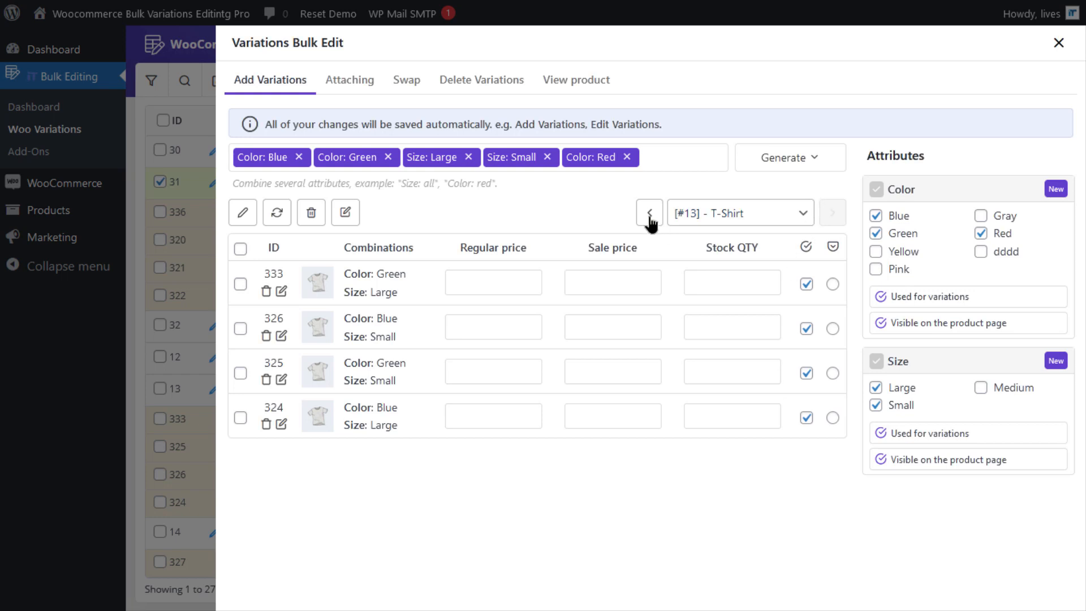
Review Beanie with Logo's four variations, then return to the T-Shirt
click(649, 213)
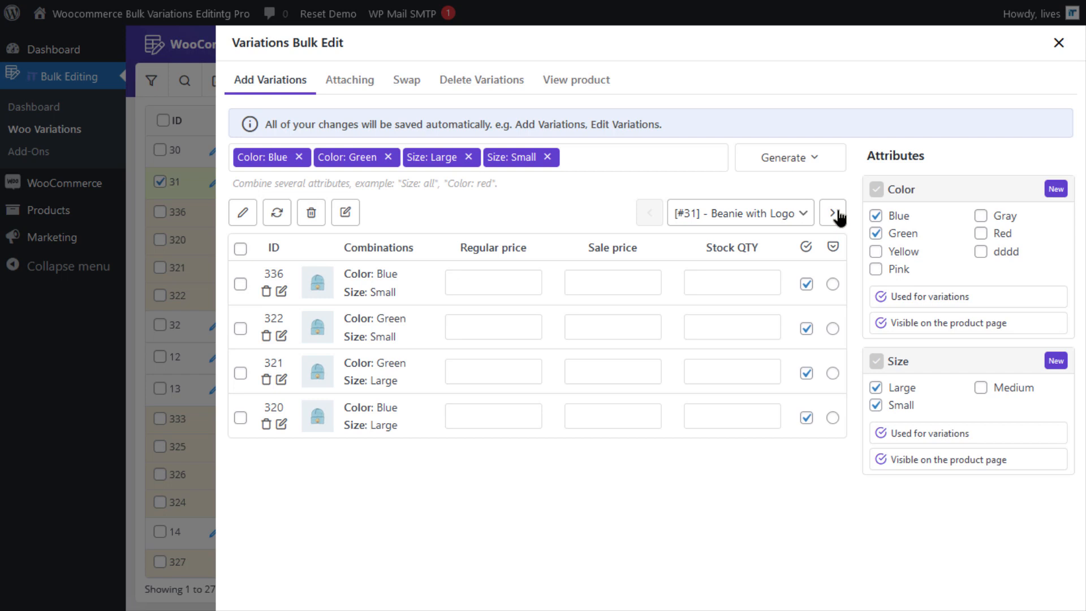
click(832, 213)
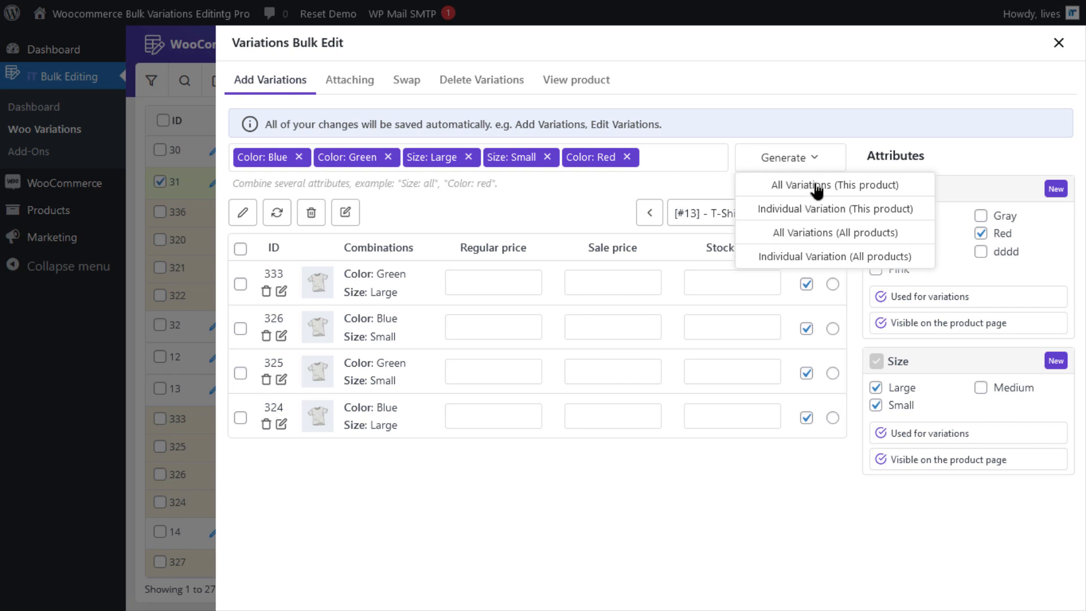
Generate all combinations for this product, creating Red Small (338) and Red Large (337) alongside Blue/Green
click(834, 185)
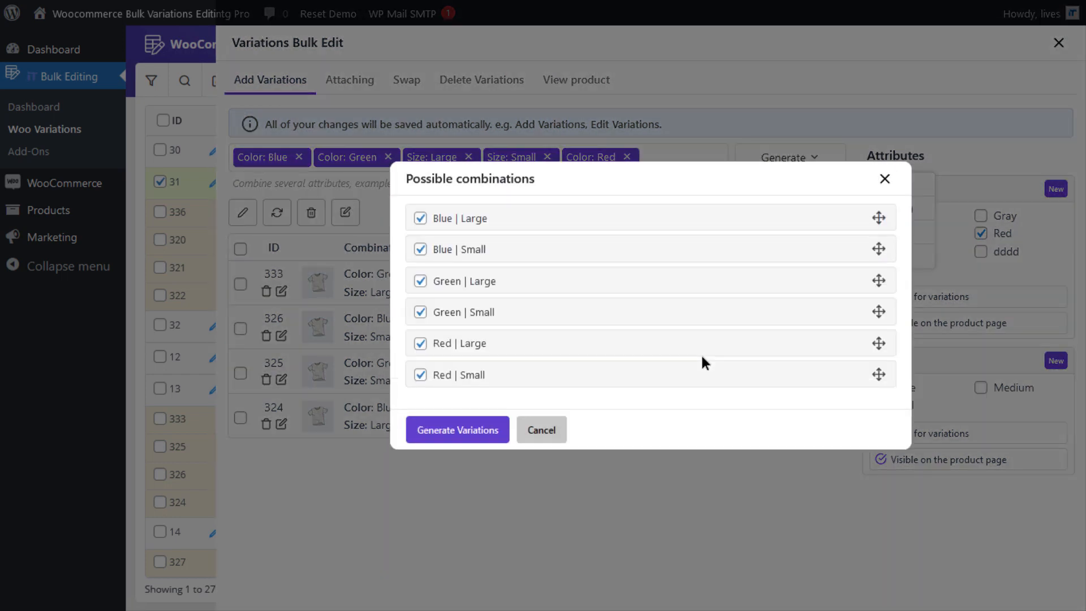
mouse_move(600, 310)
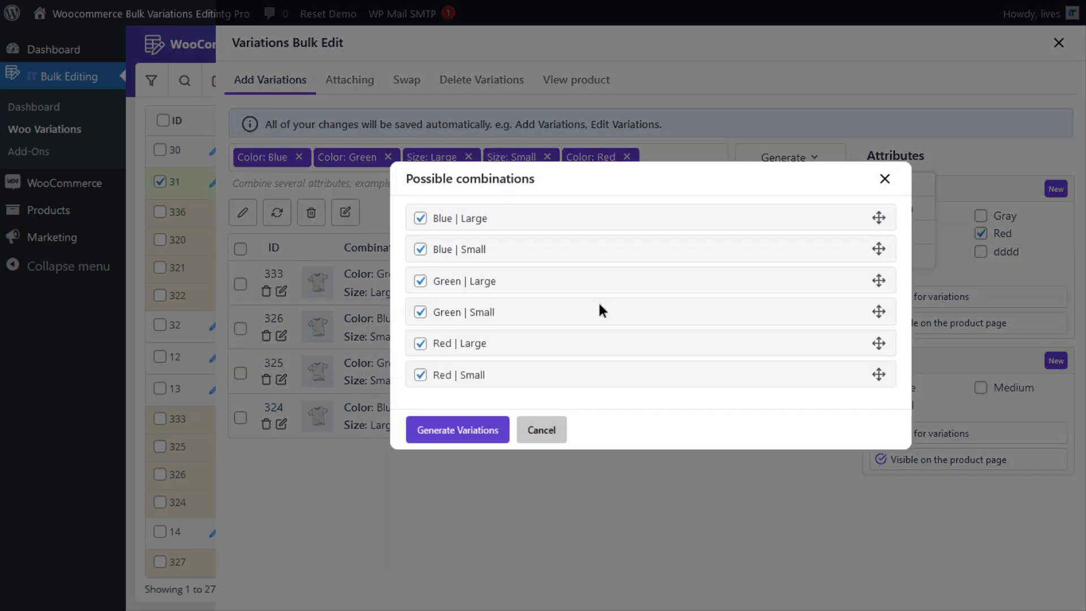
click(457, 430)
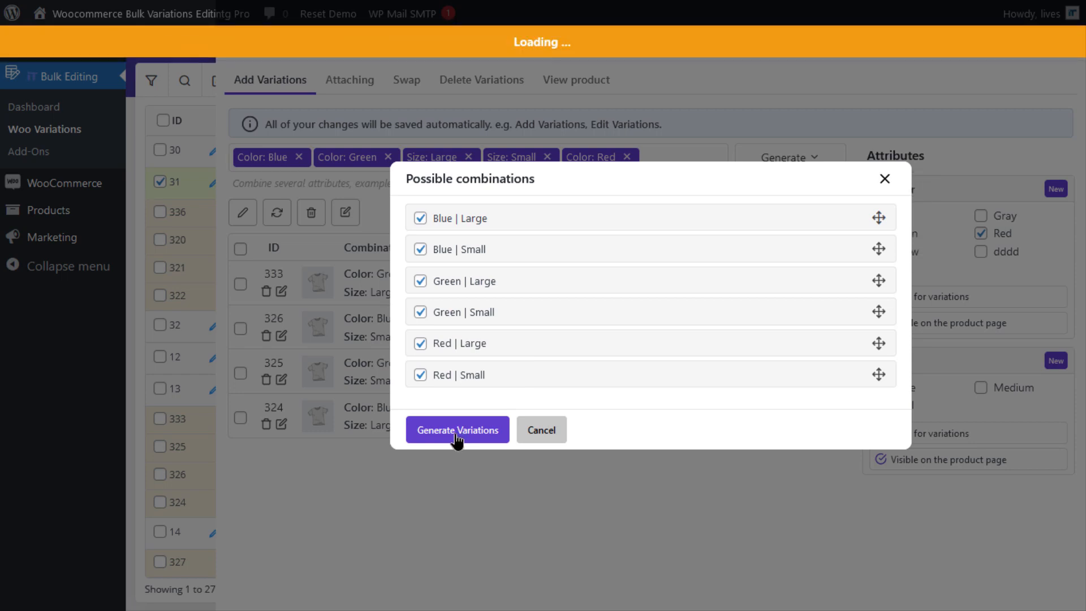
click(457, 430)
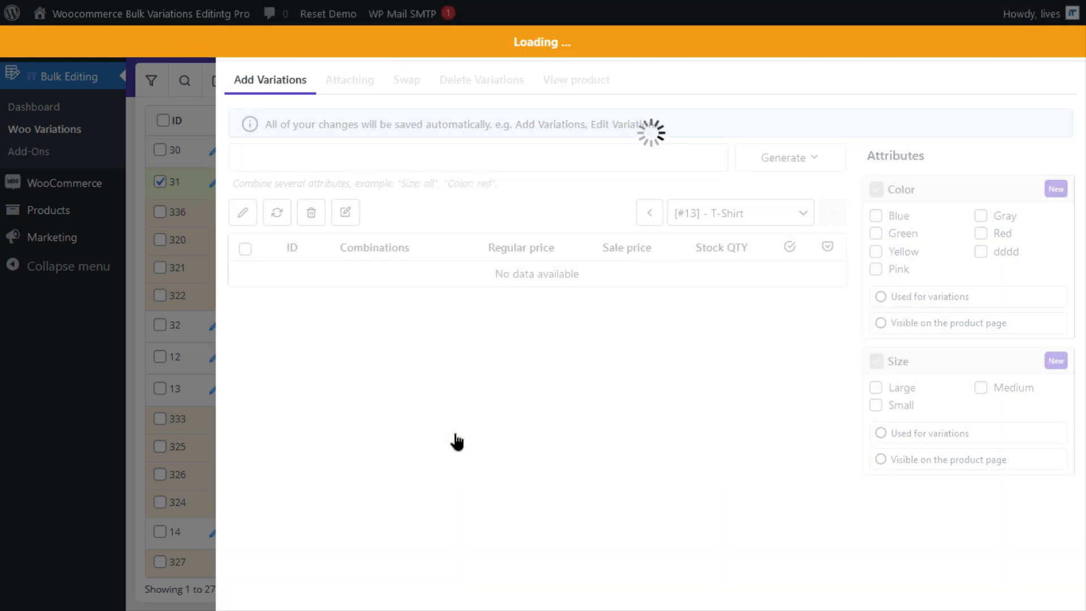
click(783, 157)
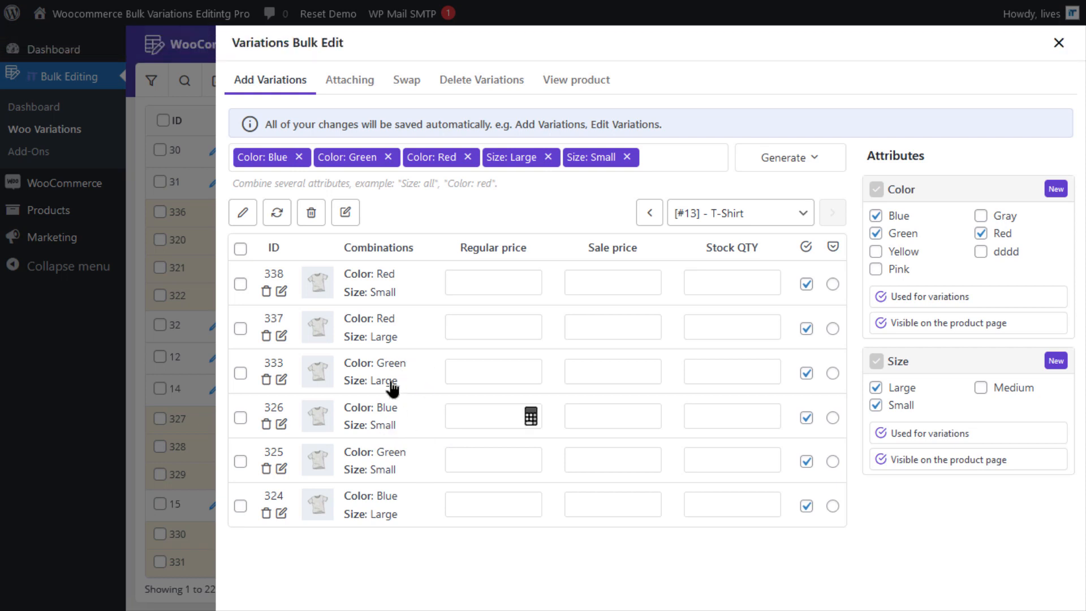
mouse_move(408, 415)
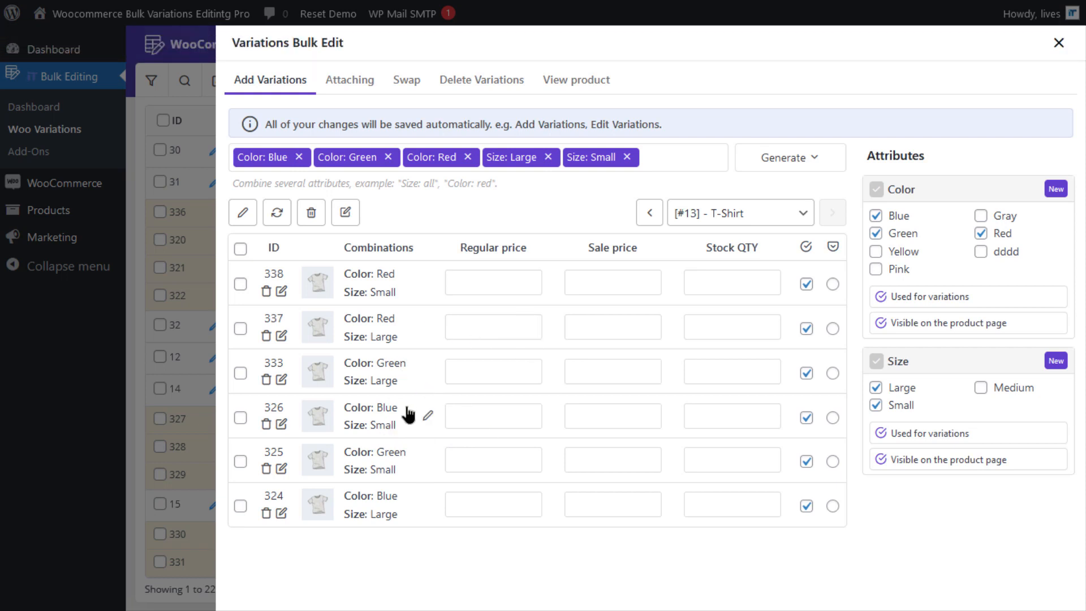